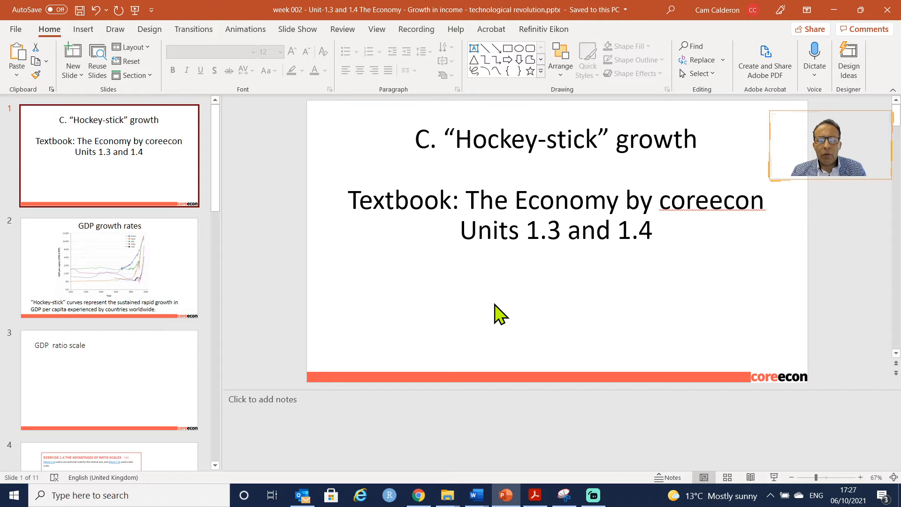
# Go to slide 2, the GDP growth rates slide with the hockey-stick chart.
pyautogui.click(108, 267)
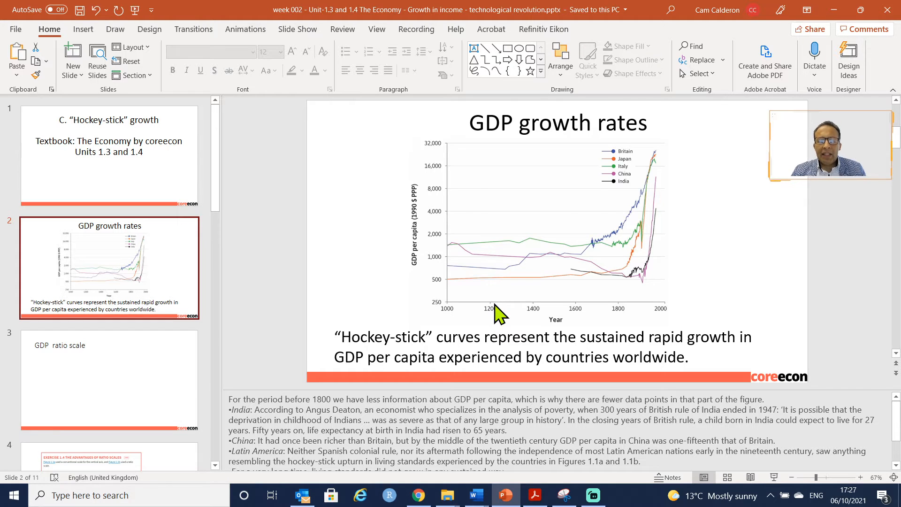
pyautogui.moveTo(560, 261)
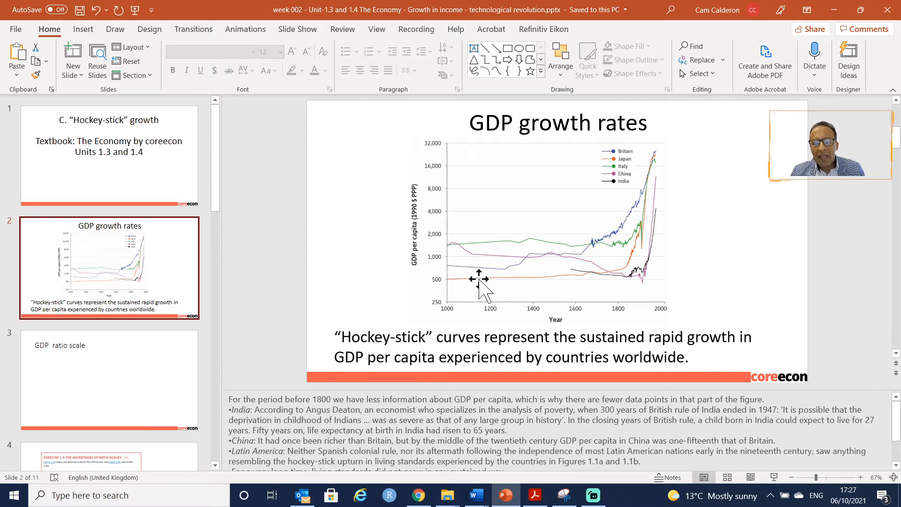
pyautogui.moveTo(462, 248)
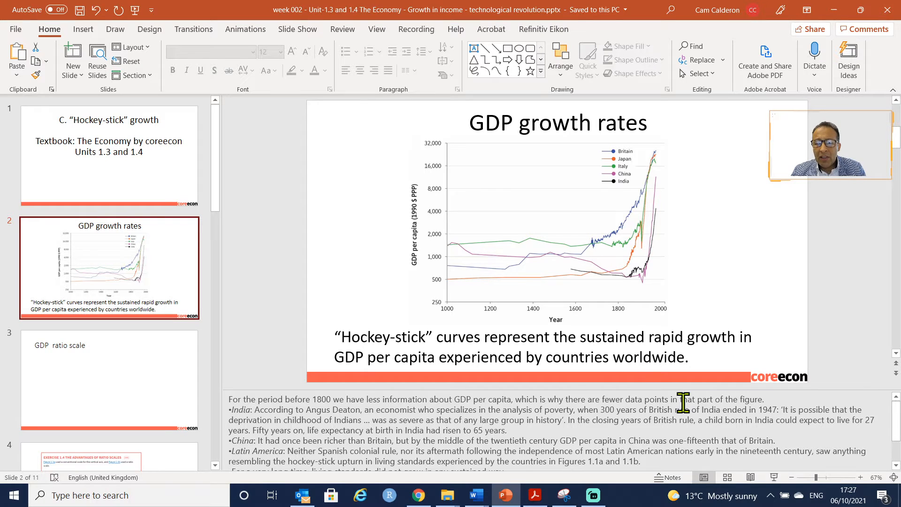
pyautogui.moveTo(641, 402)
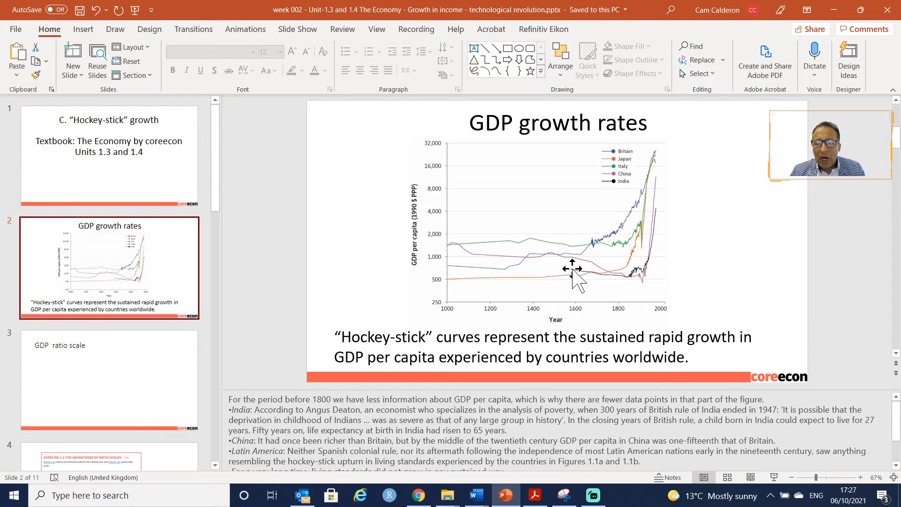
pyautogui.moveTo(592, 281)
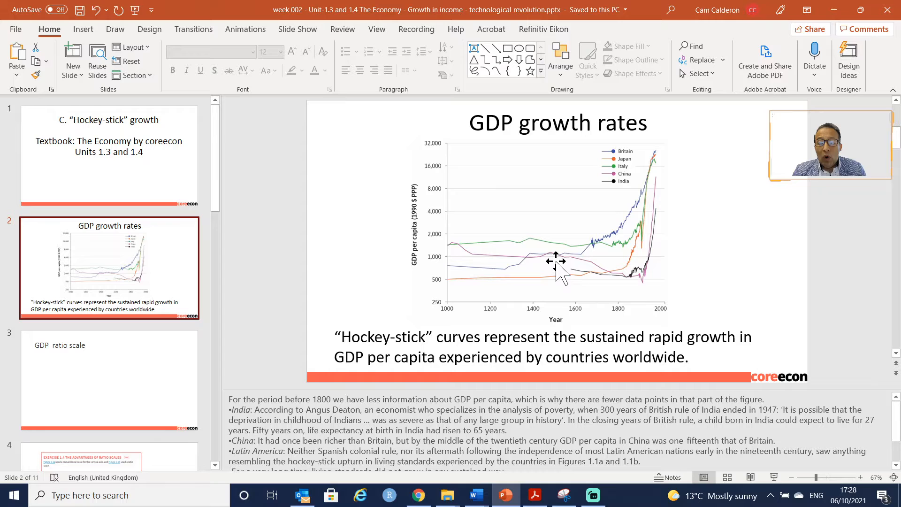
pyautogui.moveTo(429, 247)
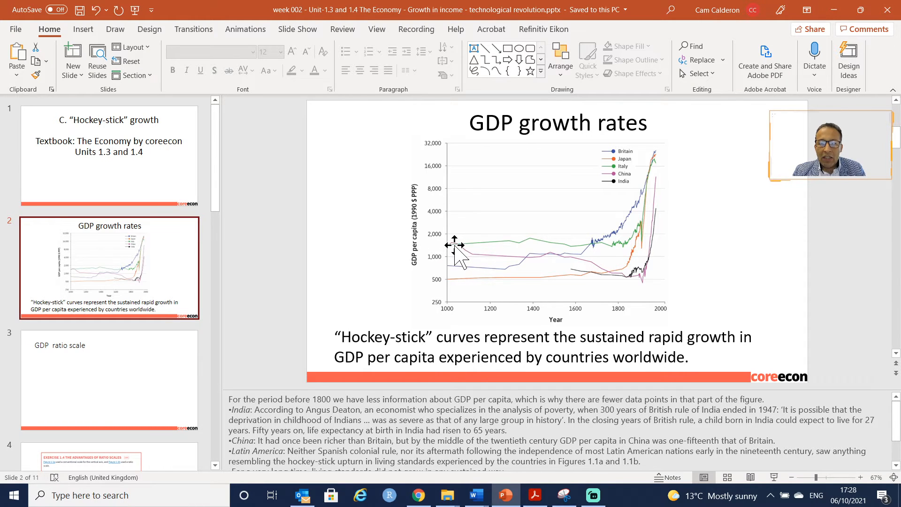
pyautogui.moveTo(471, 256)
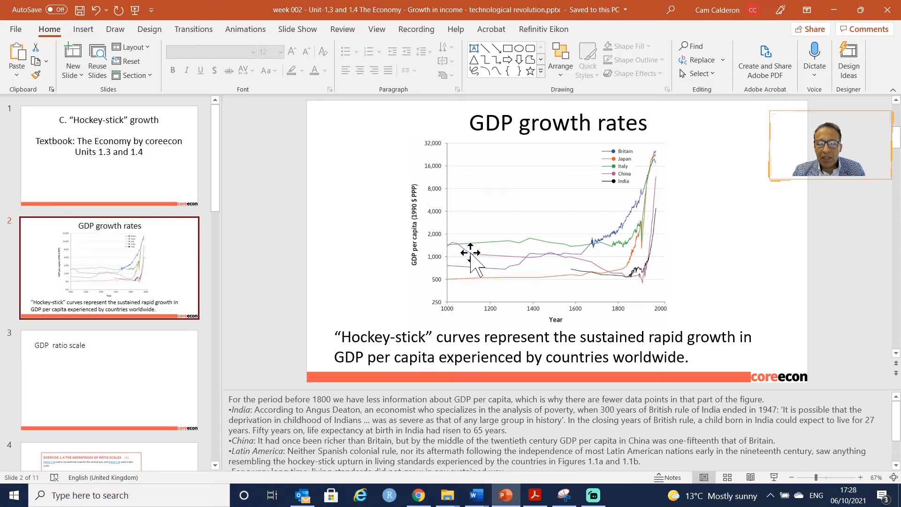
pyautogui.moveTo(585, 268)
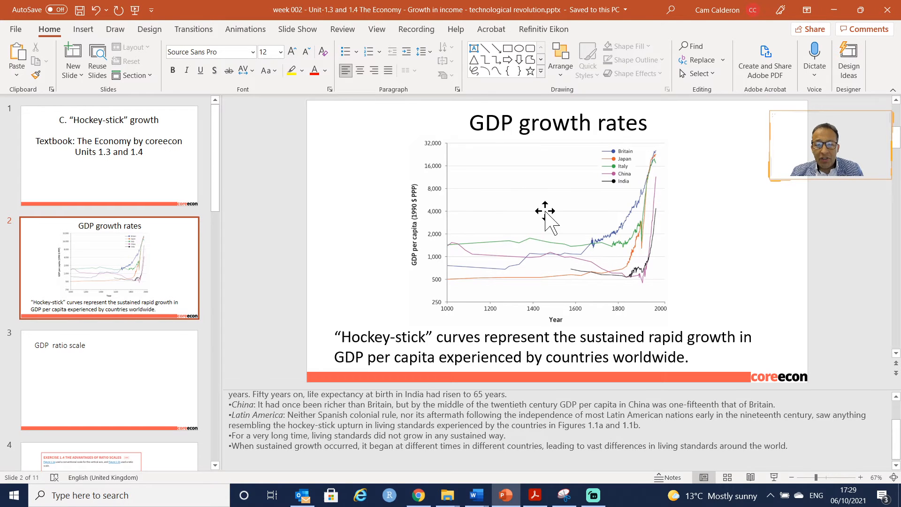
pyautogui.moveTo(604, 254)
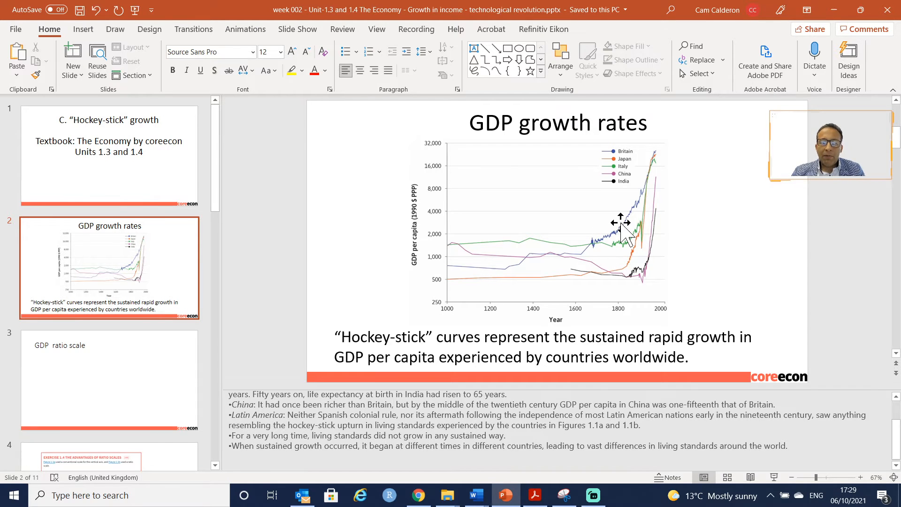
pyautogui.moveTo(474, 146)
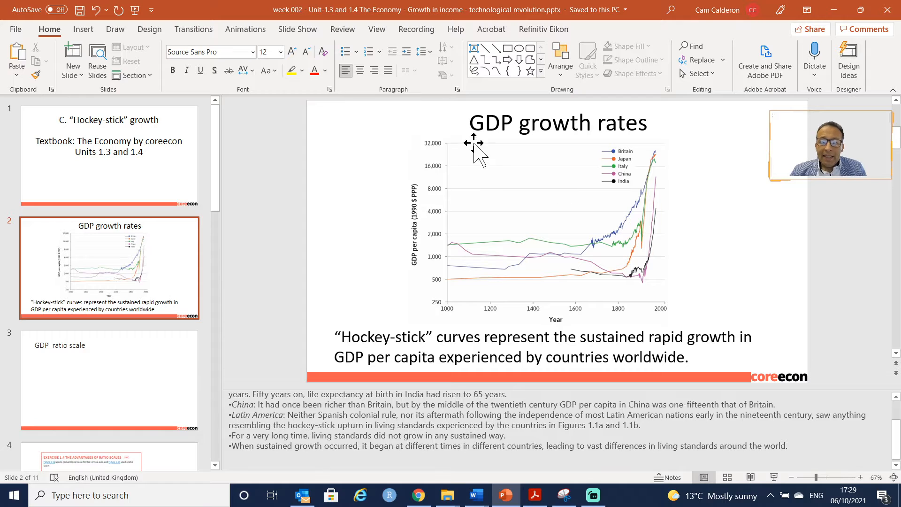
pyautogui.moveTo(538, 224)
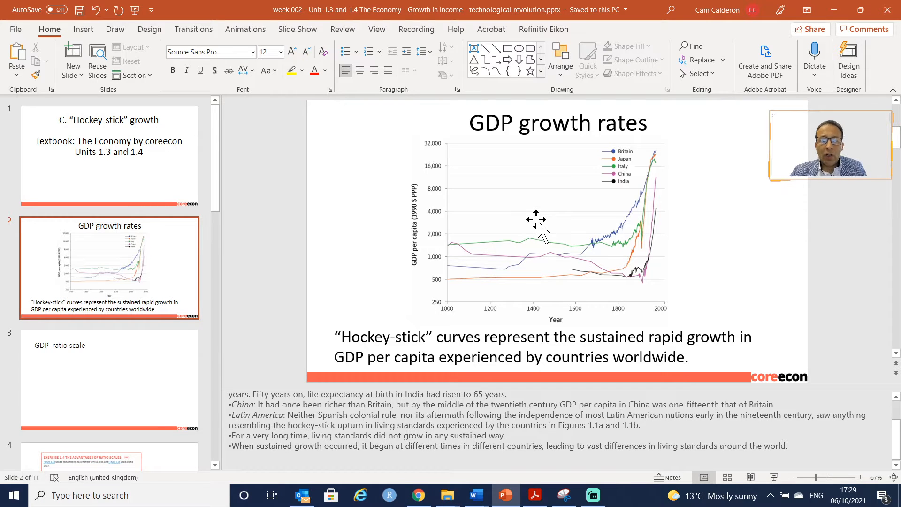
pyautogui.moveTo(591, 246)
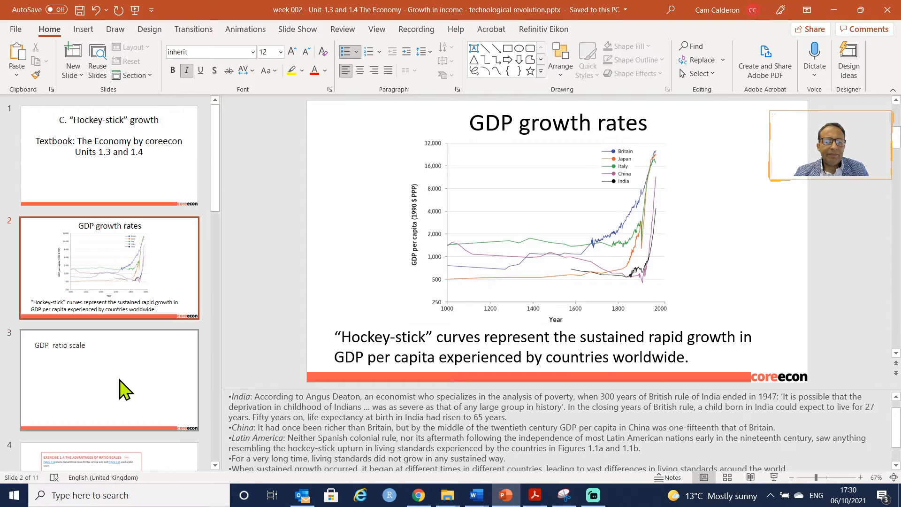
# Open slide 3, 'GDP ratio scale', and switch to the Draw tools for handwriting.
pyautogui.click(108, 379)
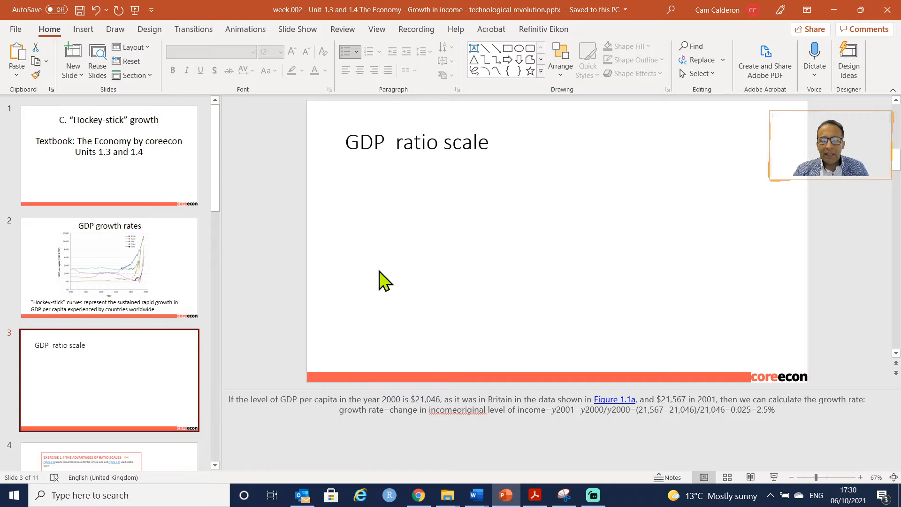
pyautogui.moveTo(391, 212)
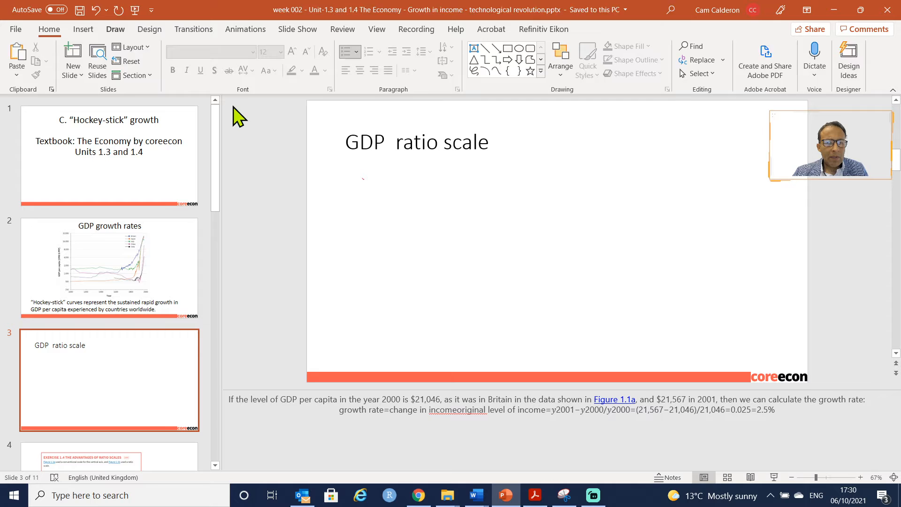
pyautogui.click(115, 29)
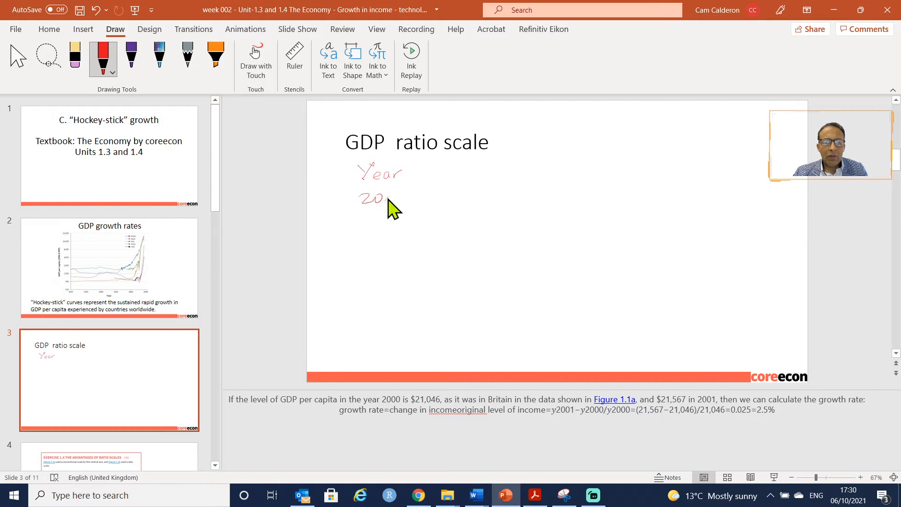
# Ink headings Year and GDP/pc with rows 2000 $21046 and 2001 $21567.
pyautogui.moveTo(359, 198); pyautogui.dragTo(402, 202)
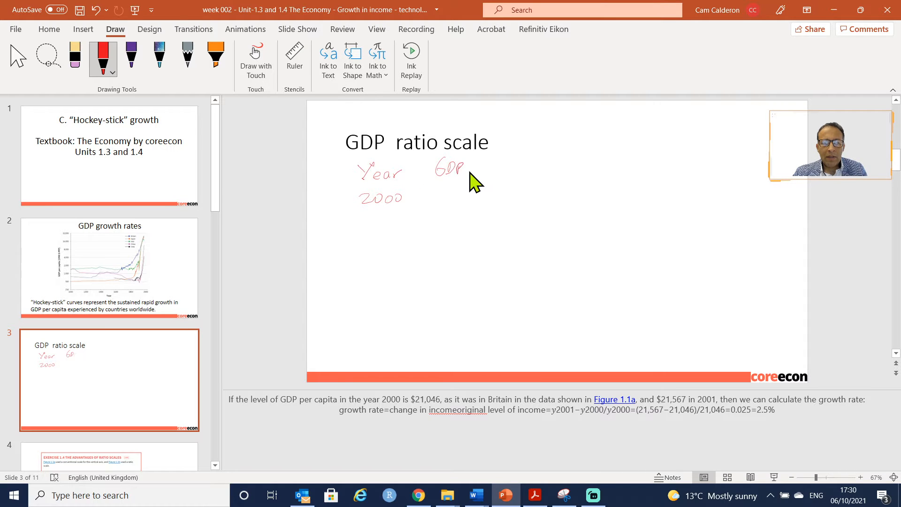
pyautogui.moveTo(465, 158); pyautogui.dragTo(472, 182)
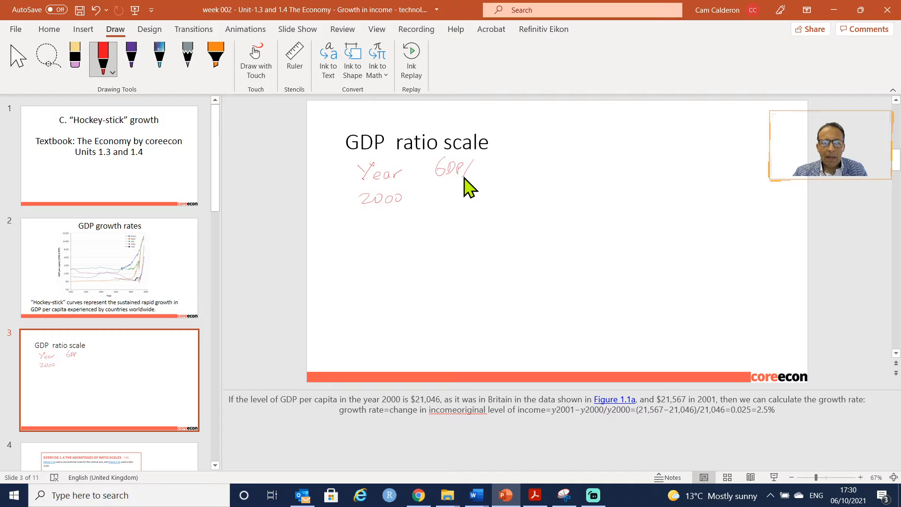
pyautogui.moveTo(471, 169); pyautogui.dragTo(480, 178)
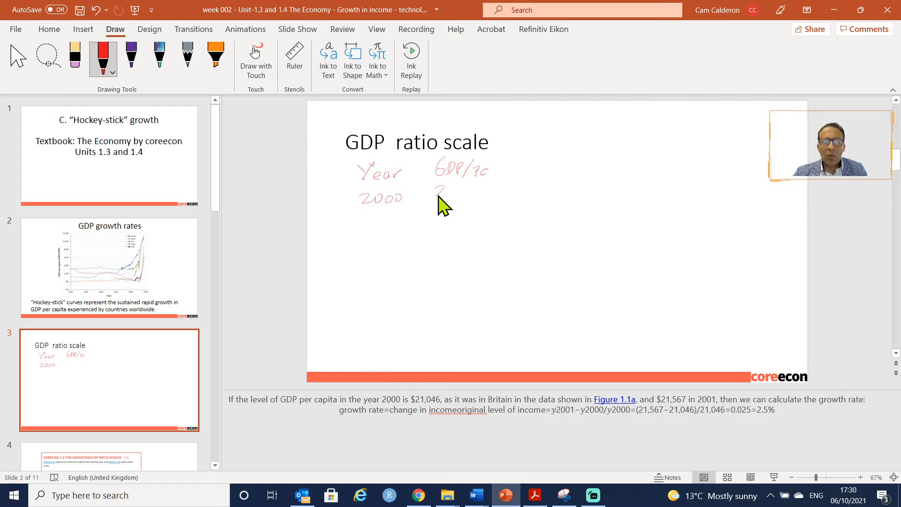
pyautogui.moveTo(437, 192); pyautogui.dragTo(474, 195)
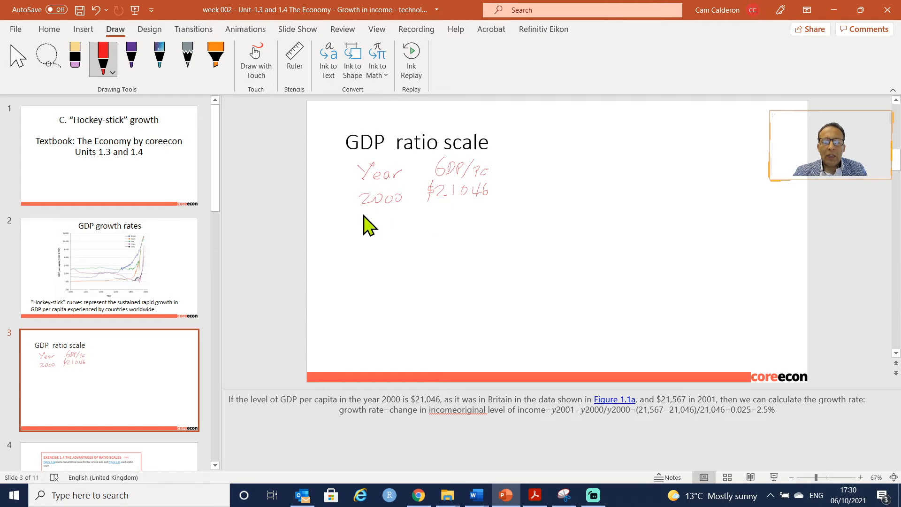
pyautogui.moveTo(359, 215); pyautogui.dragTo(396, 216)
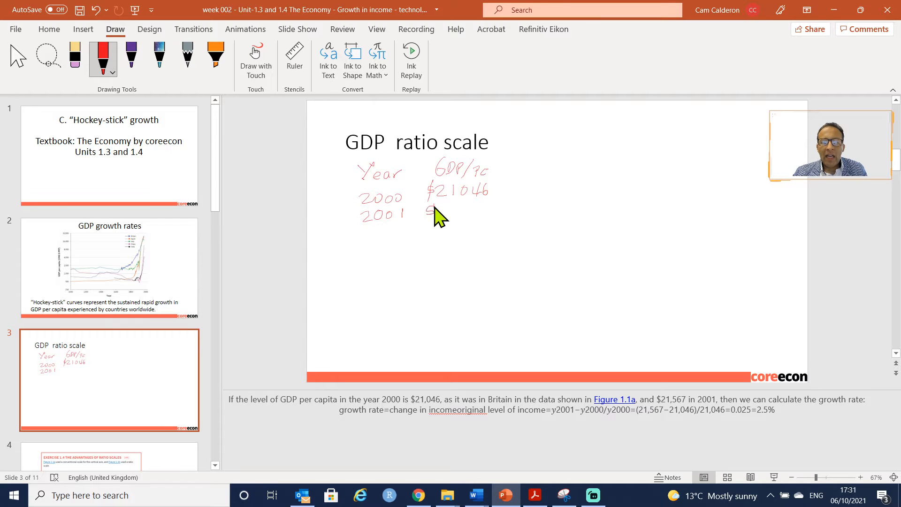
pyautogui.moveTo(428, 210); pyautogui.dragTo(430, 217)
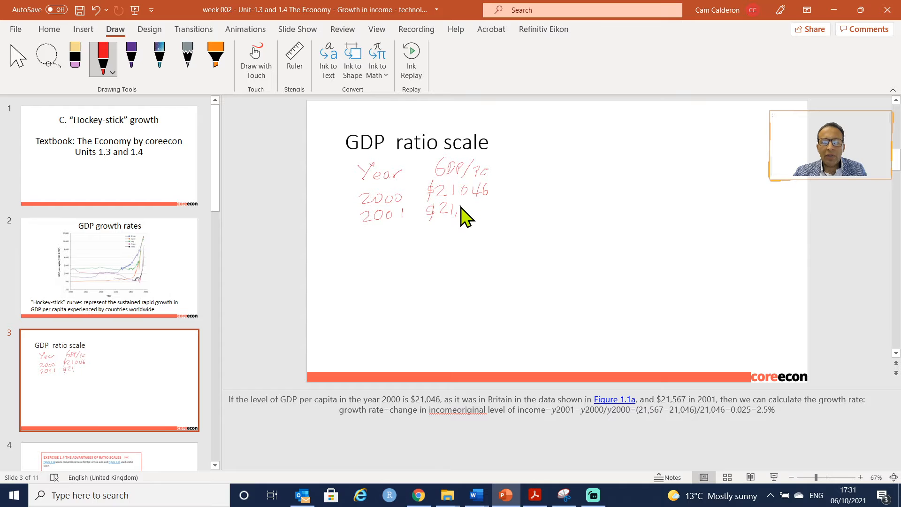
pyautogui.moveTo(454, 210); pyautogui.dragTo(466, 215)
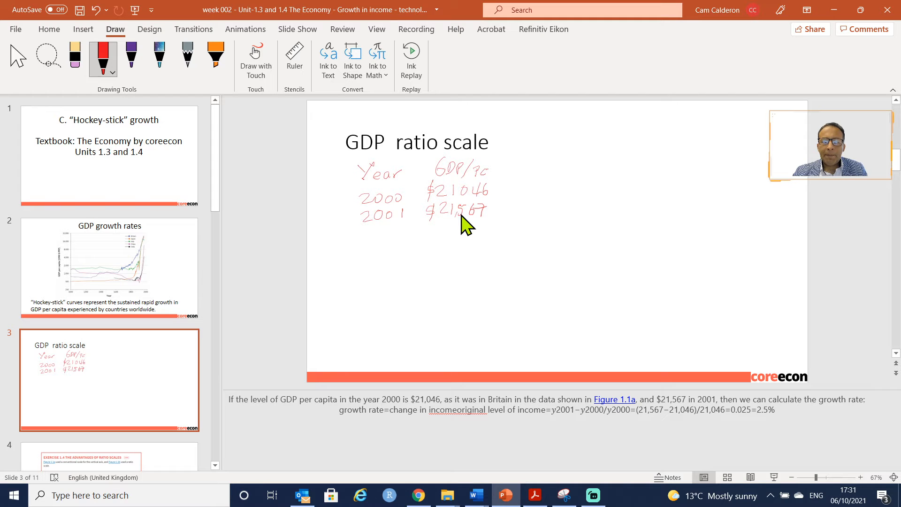
pyautogui.moveTo(451, 215)
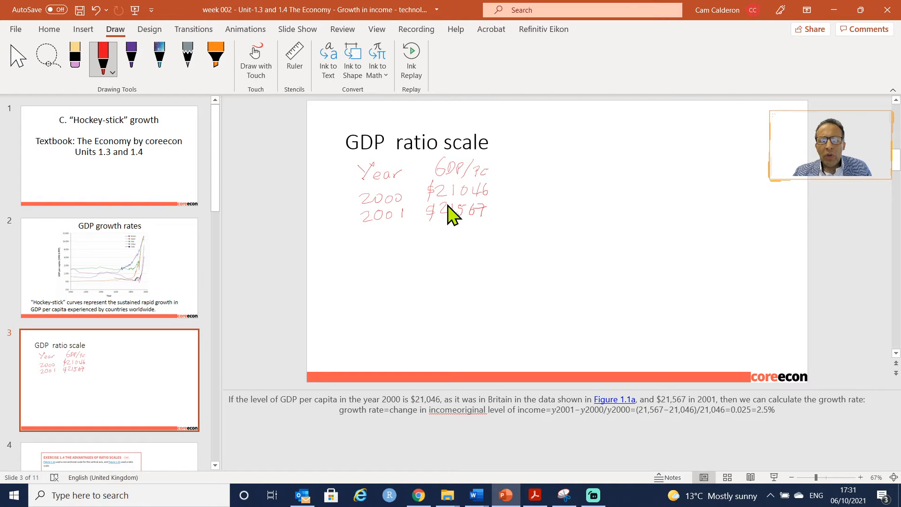
pyautogui.moveTo(558, 172)
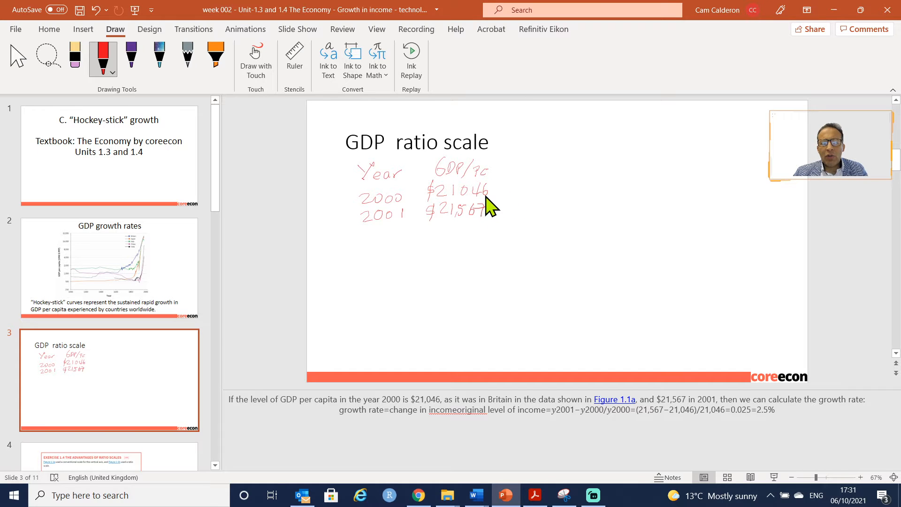
pyautogui.moveTo(492, 224)
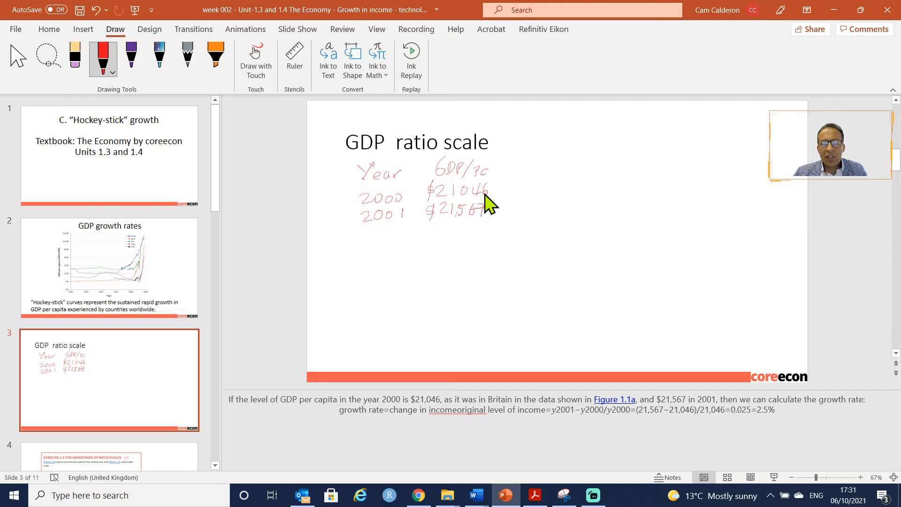
pyautogui.moveTo(530, 175)
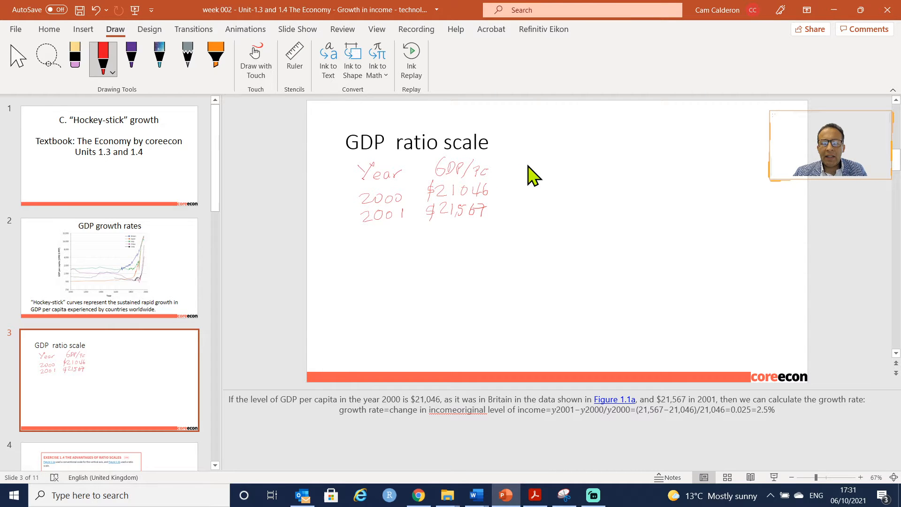
pyautogui.moveTo(557, 177)
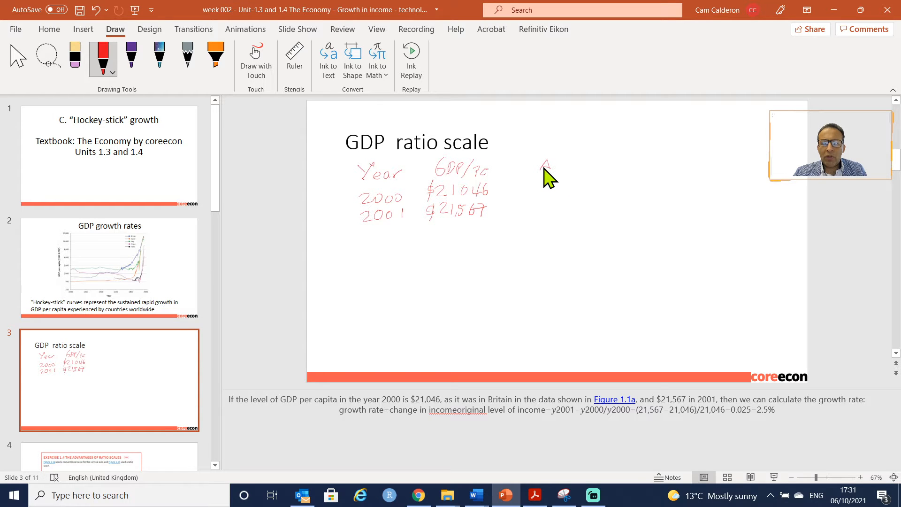
# Ink the growth formula ΔGDP = (Y2001 − Y2000)/Y2000 beside the table.
pyautogui.moveTo(543, 169); pyautogui.dragTo(555, 161)
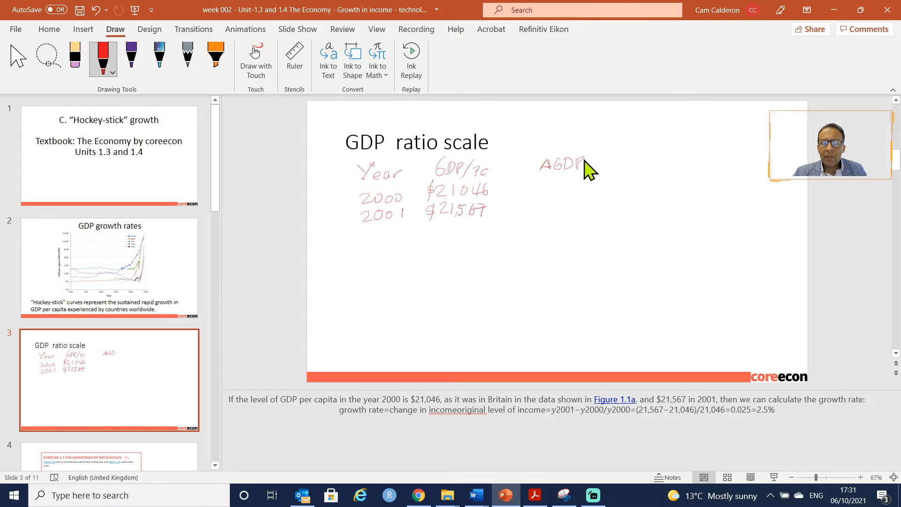
pyautogui.moveTo(592, 166); pyautogui.dragTo(604, 166)
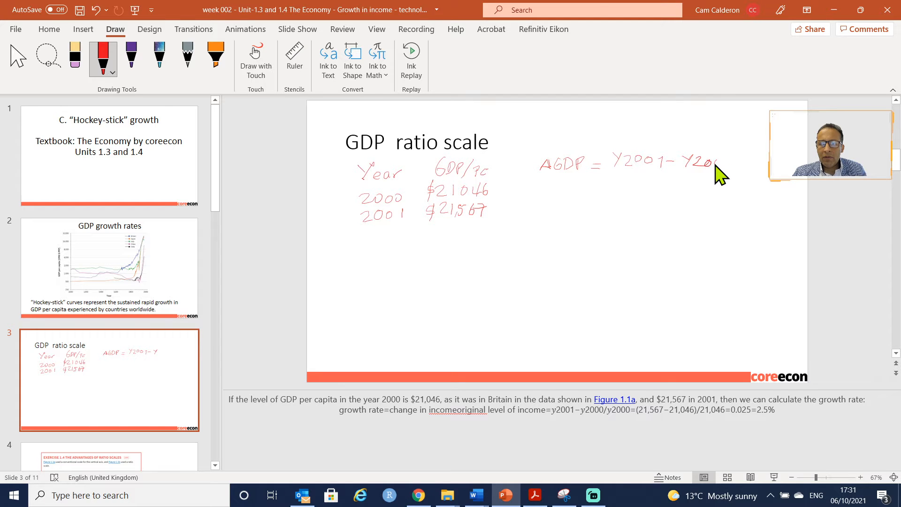
pyautogui.moveTo(690, 164); pyautogui.dragTo(733, 167)
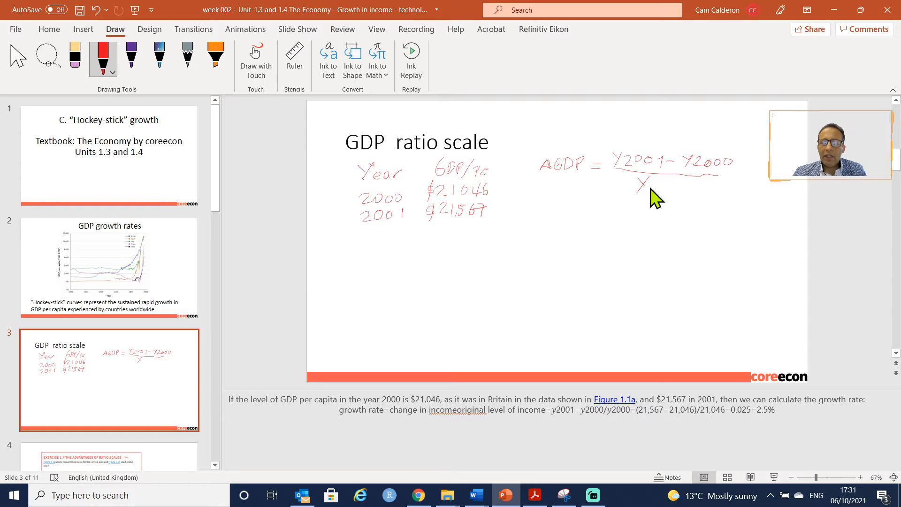
pyautogui.moveTo(640, 185); pyautogui.dragTo(658, 185)
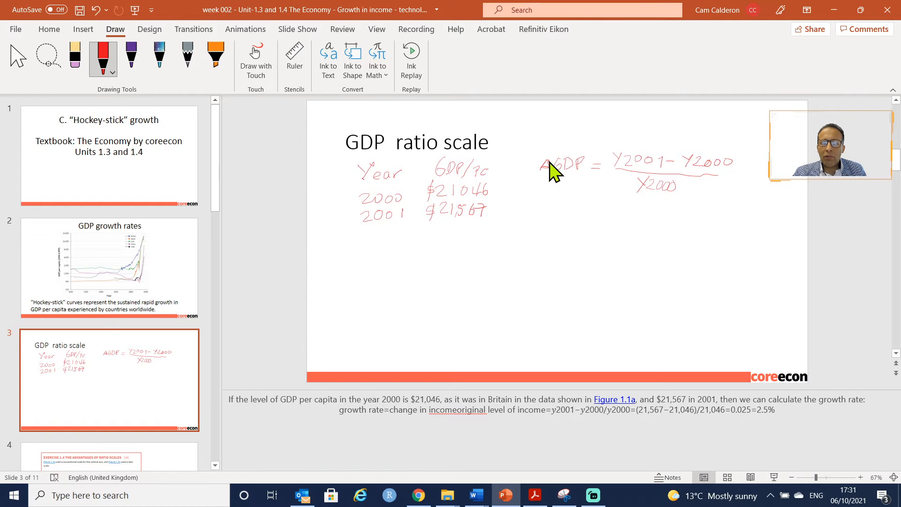
pyautogui.moveTo(549, 177)
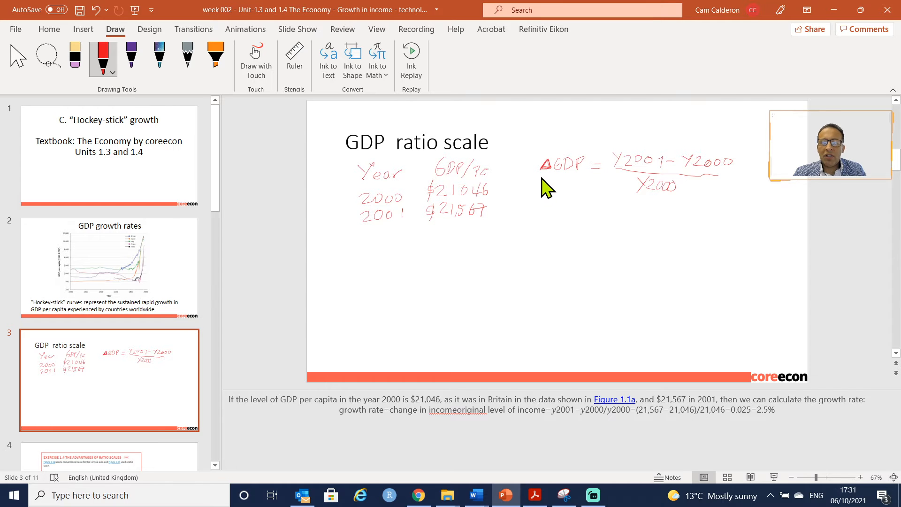
pyautogui.moveTo(561, 215)
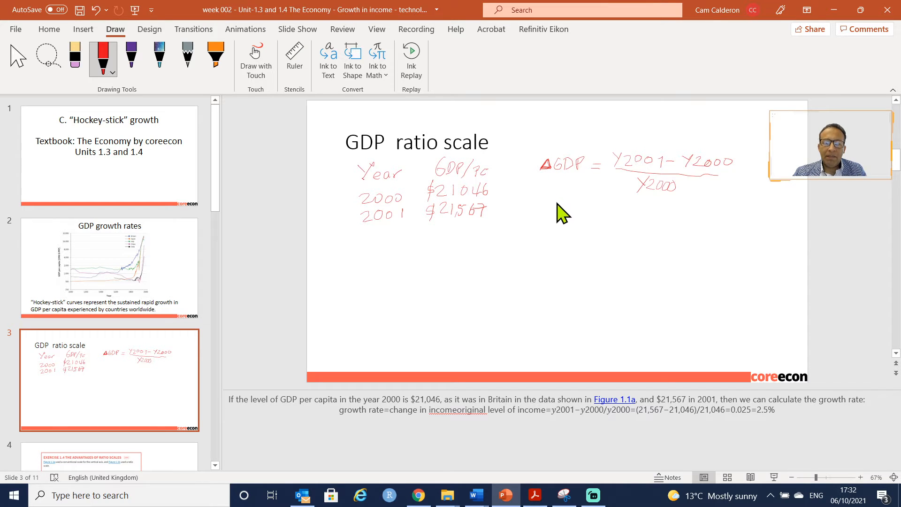
pyautogui.moveTo(581, 258)
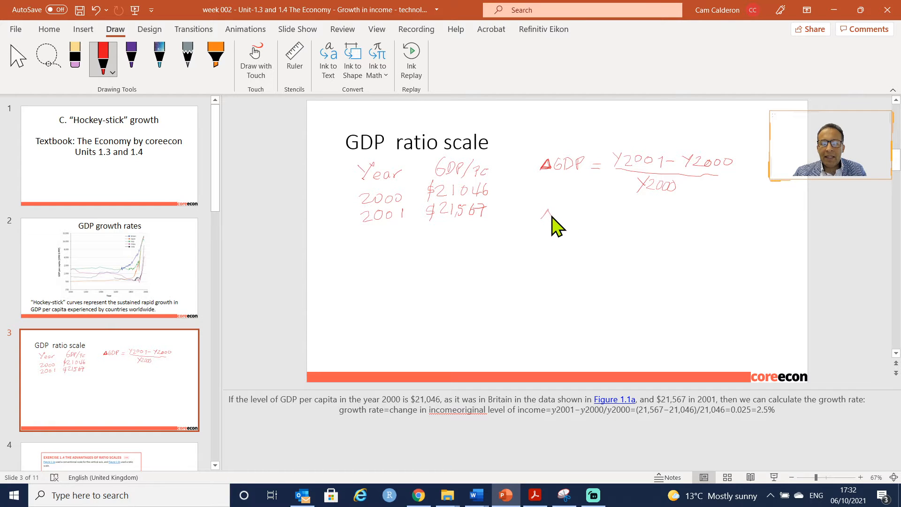
# Substitute (21,567 − 21,046)/21,046 and write the result ΔGDP = 2.5%.
pyautogui.moveTo(543, 215); pyautogui.dragTo(575, 218)
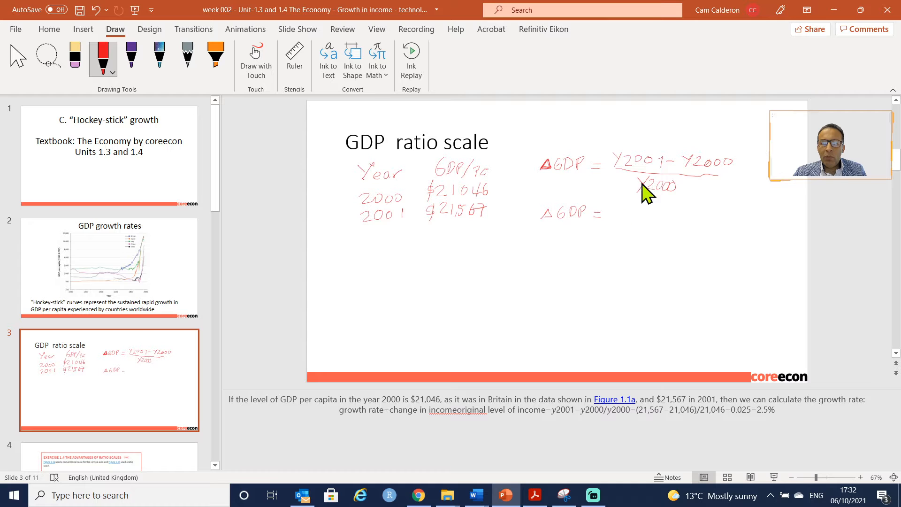
pyautogui.moveTo(480, 215)
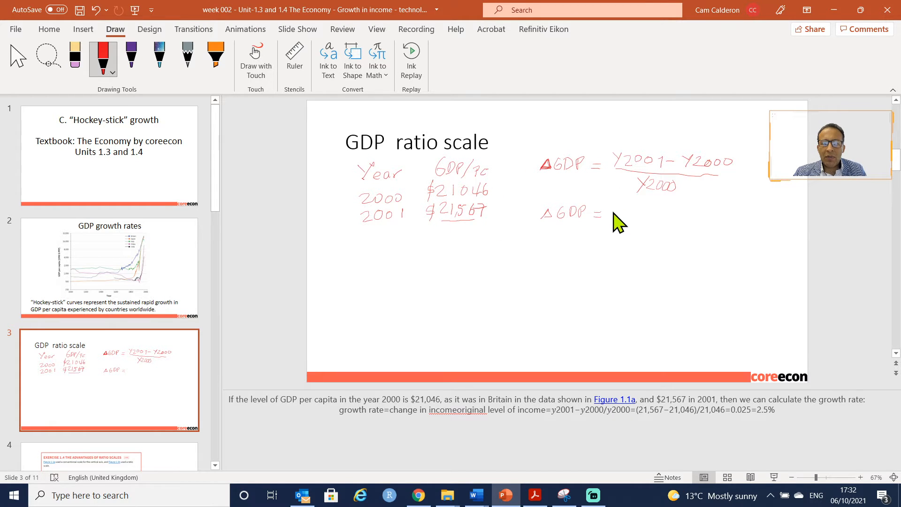
pyautogui.moveTo(615, 213); pyautogui.dragTo(632, 215)
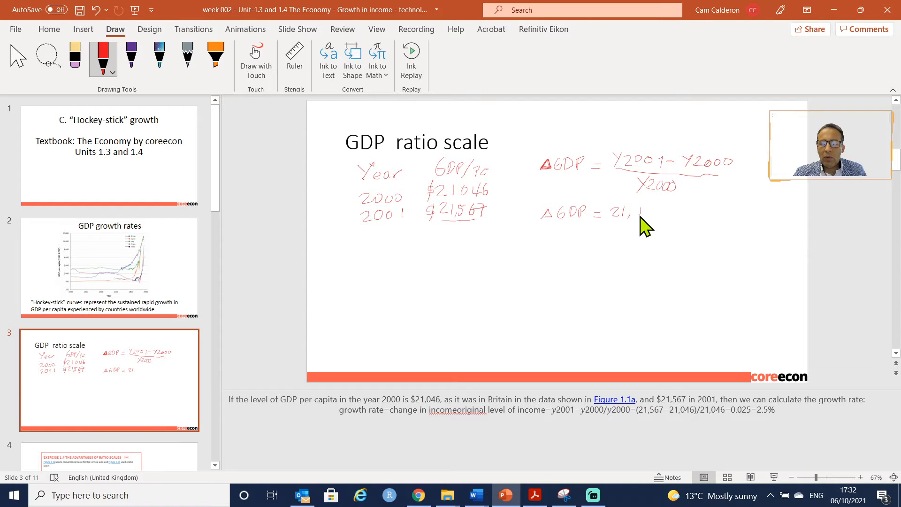
pyautogui.moveTo(629, 216); pyautogui.dragTo(655, 215)
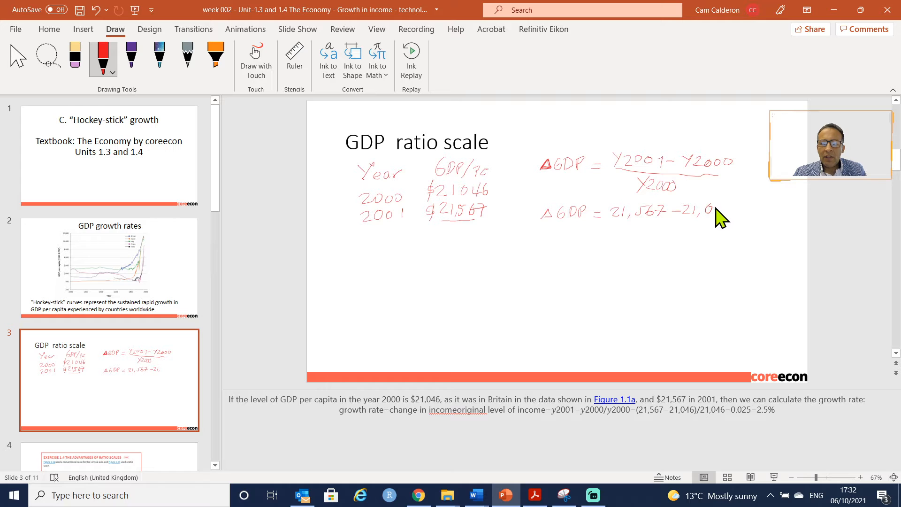
pyautogui.moveTo(718, 213); pyautogui.dragTo(725, 215)
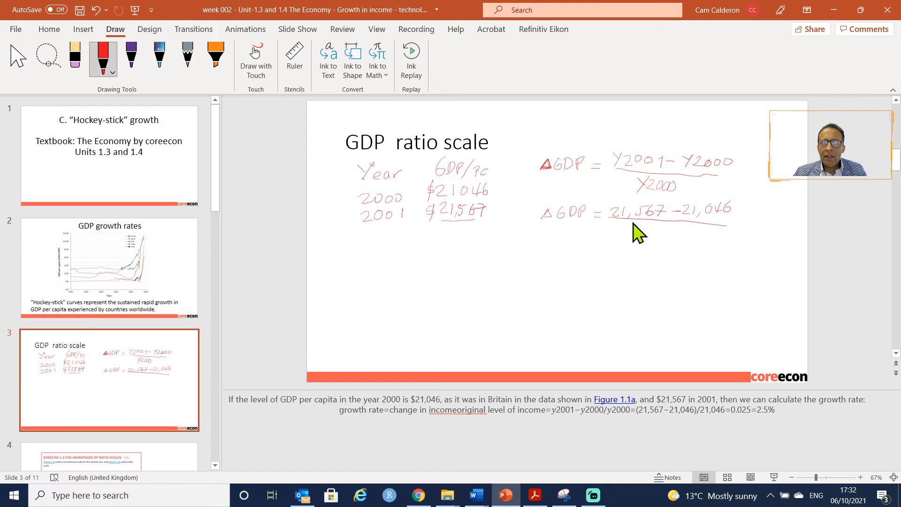
pyautogui.moveTo(643, 230); pyautogui.dragTo(650, 230)
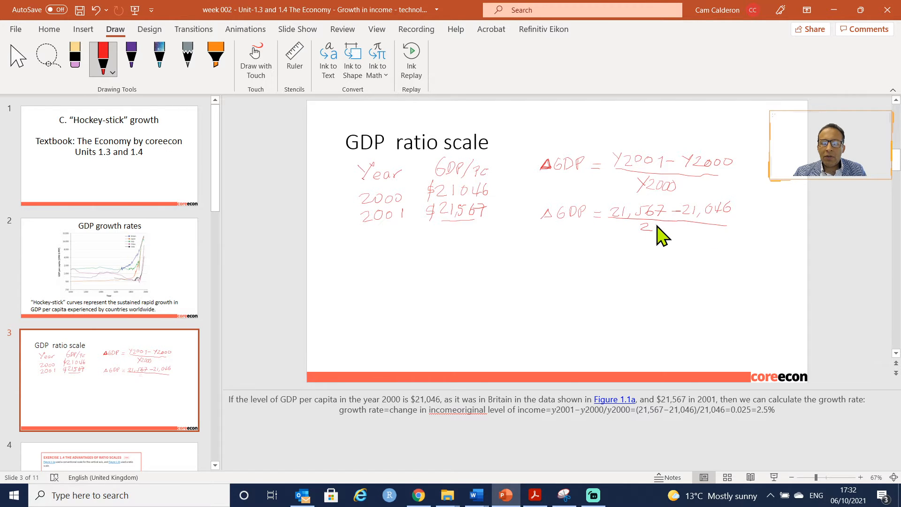
pyautogui.moveTo(643, 230); pyautogui.dragTo(672, 233)
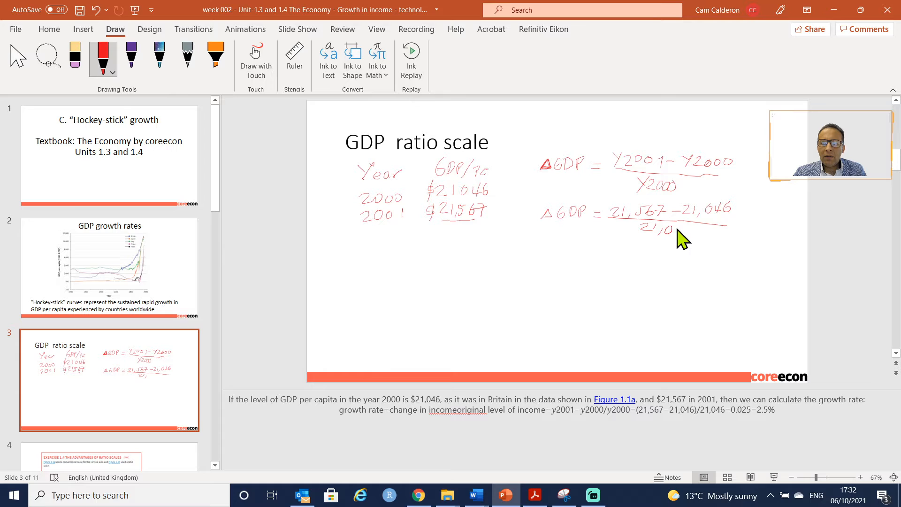
pyautogui.moveTo(666, 230); pyautogui.dragTo(690, 233)
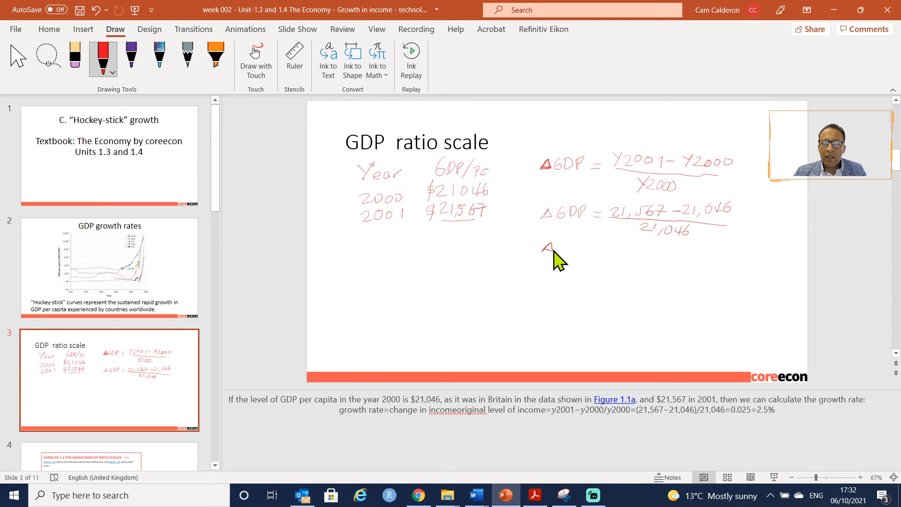
pyautogui.moveTo(543, 248); pyautogui.dragTo(566, 253)
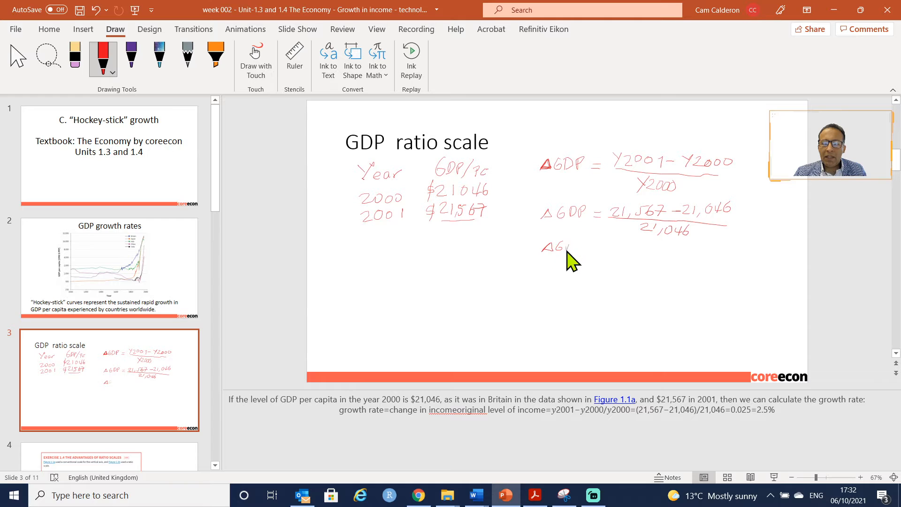
pyautogui.moveTo(558, 247); pyautogui.dragTo(592, 251)
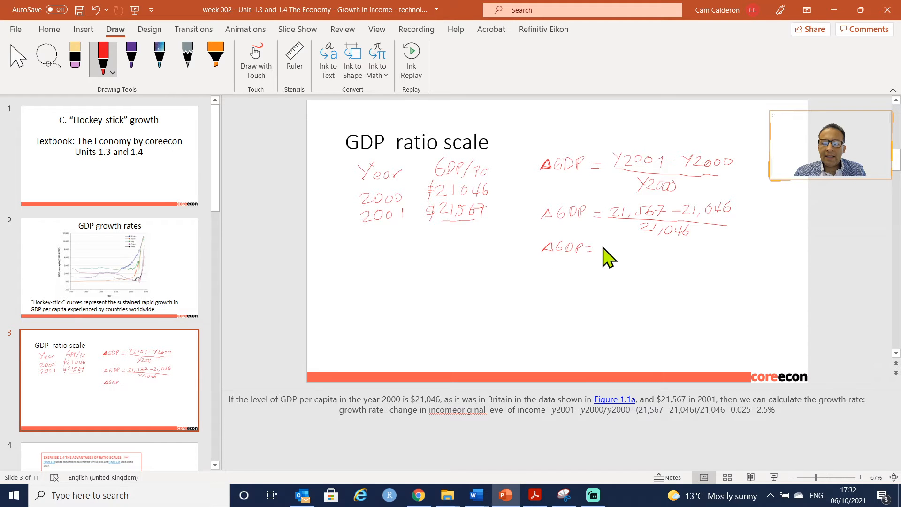
pyautogui.moveTo(606, 249); pyautogui.dragTo(618, 251)
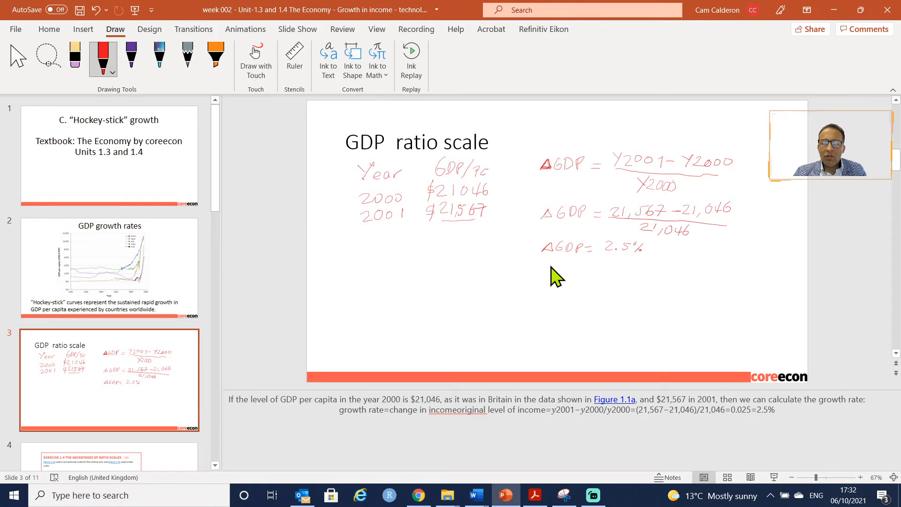
pyautogui.moveTo(511, 286)
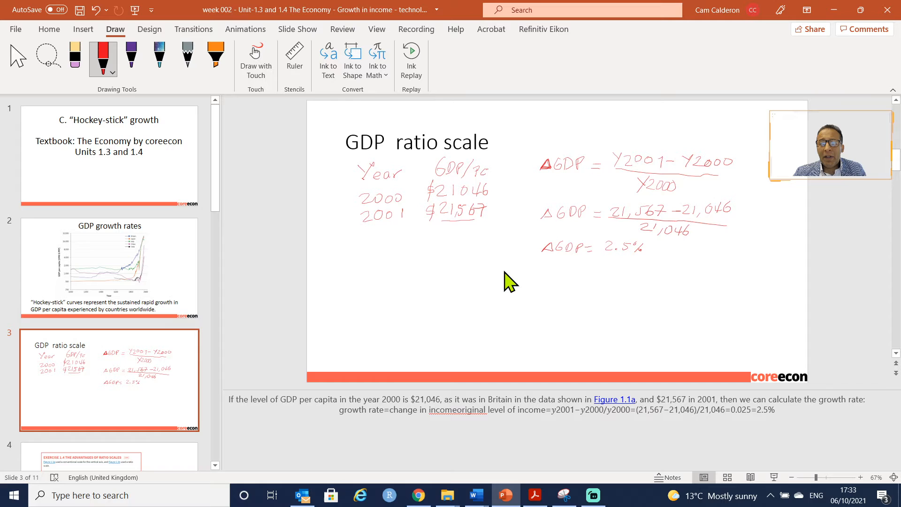
pyautogui.moveTo(508, 280)
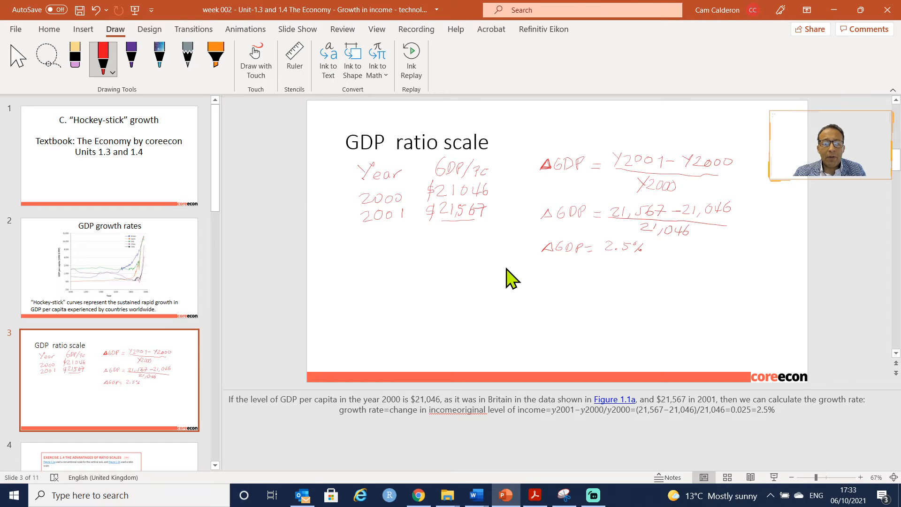
pyautogui.moveTo(514, 275)
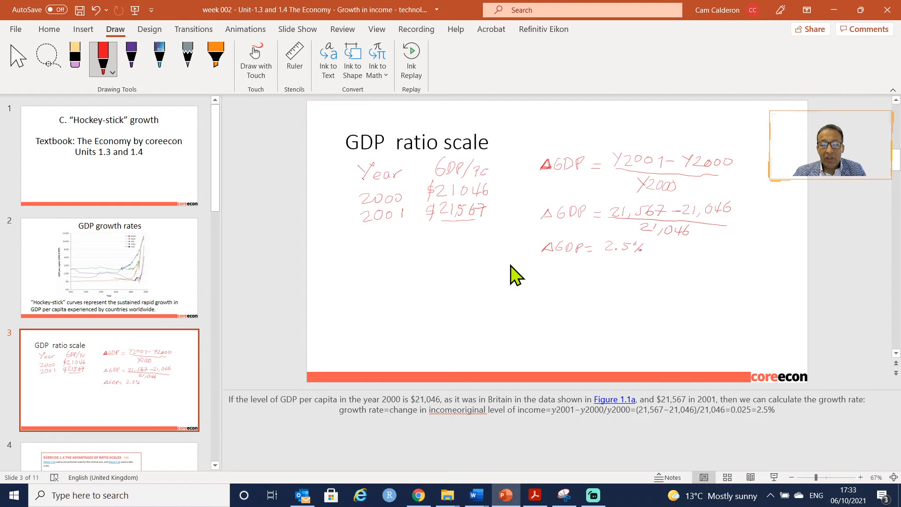
pyautogui.moveTo(480, 287)
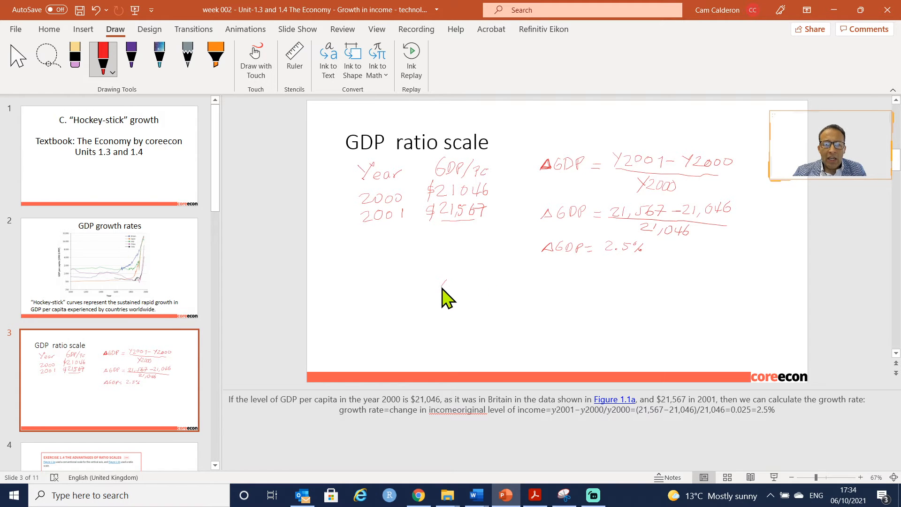
# Ink ΔGDP = ln(Y2001)/ln(Y2000) below the 2.5% result, linked toward the first formula.
pyautogui.moveTo(443, 290); pyautogui.dragTo(449, 282)
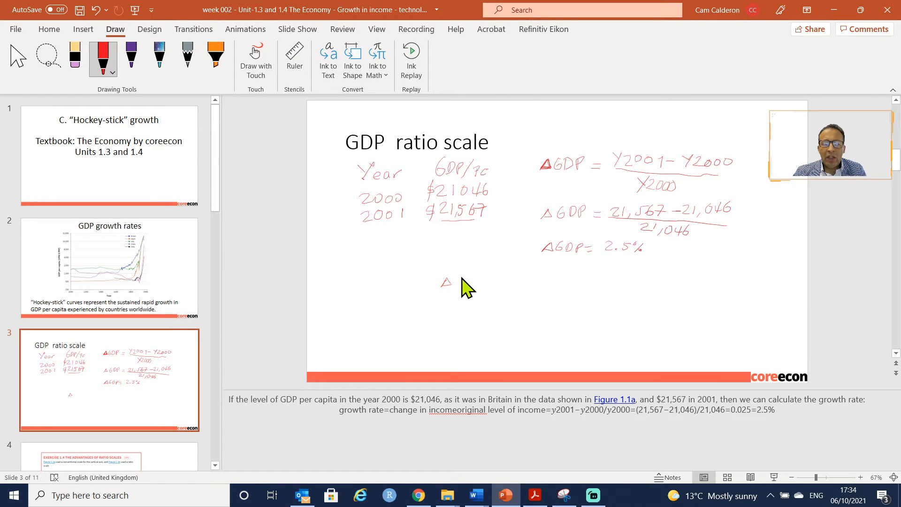
pyautogui.moveTo(452, 281); pyautogui.dragTo(460, 284)
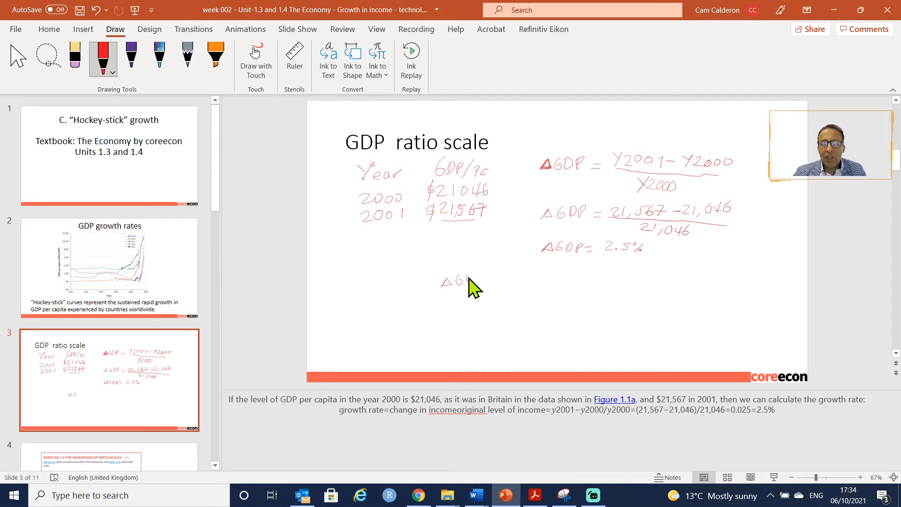
pyautogui.moveTo(463, 282); pyautogui.dragTo(471, 282)
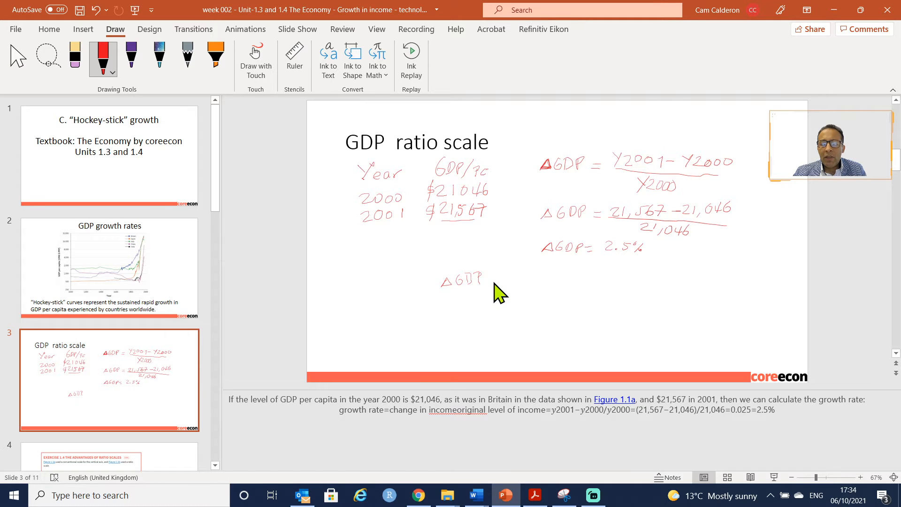
pyautogui.moveTo(494, 282); pyautogui.dragTo(504, 282)
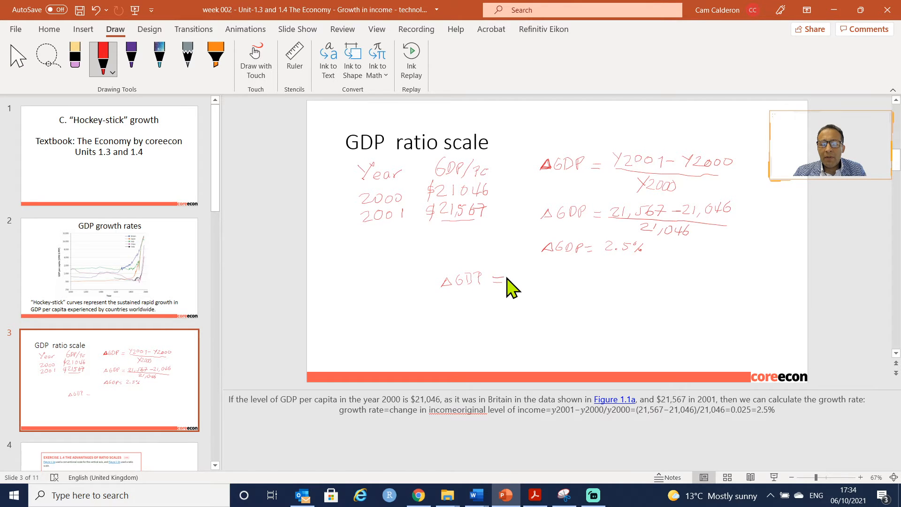
pyautogui.moveTo(515, 268); pyautogui.dragTo(515, 288)
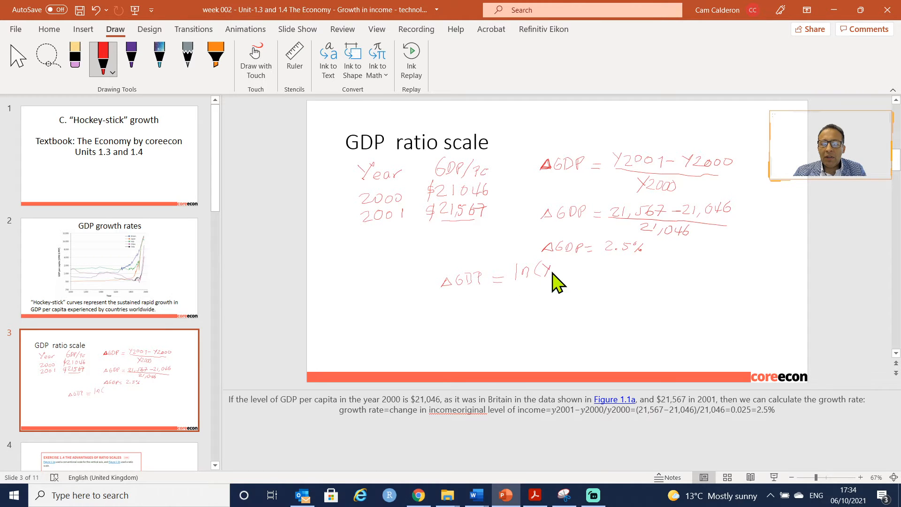
pyautogui.moveTo(549, 276); pyautogui.dragTo(580, 274)
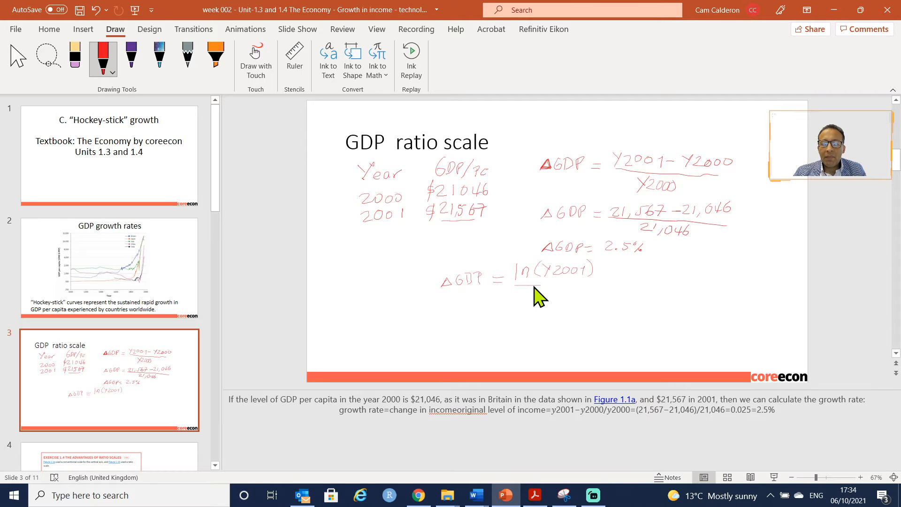
pyautogui.moveTo(523, 287); pyautogui.dragTo(540, 299)
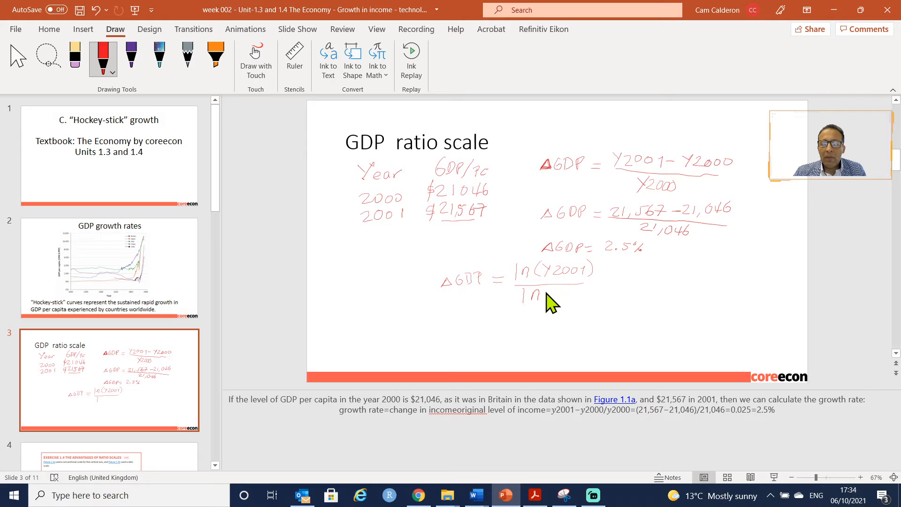
pyautogui.moveTo(526, 297); pyautogui.dragTo(569, 296)
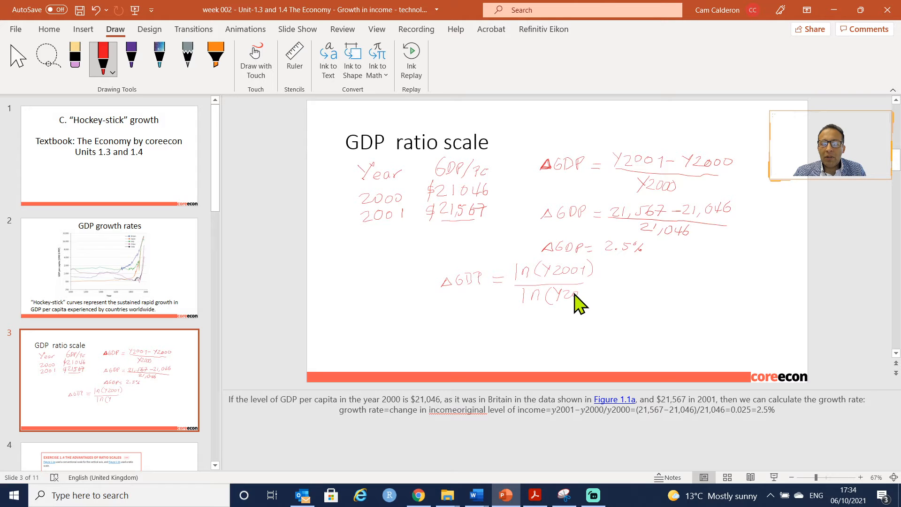
pyautogui.moveTo(566, 296); pyautogui.dragTo(604, 297)
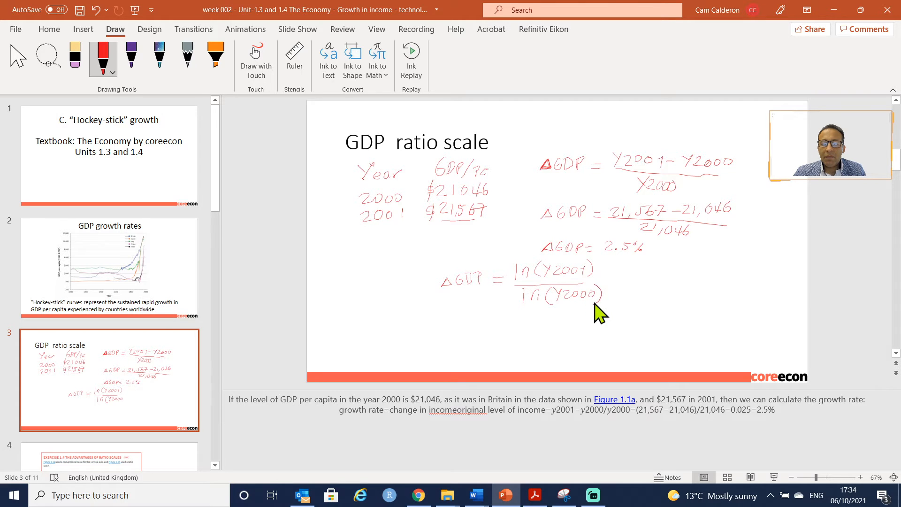
pyautogui.moveTo(613, 296)
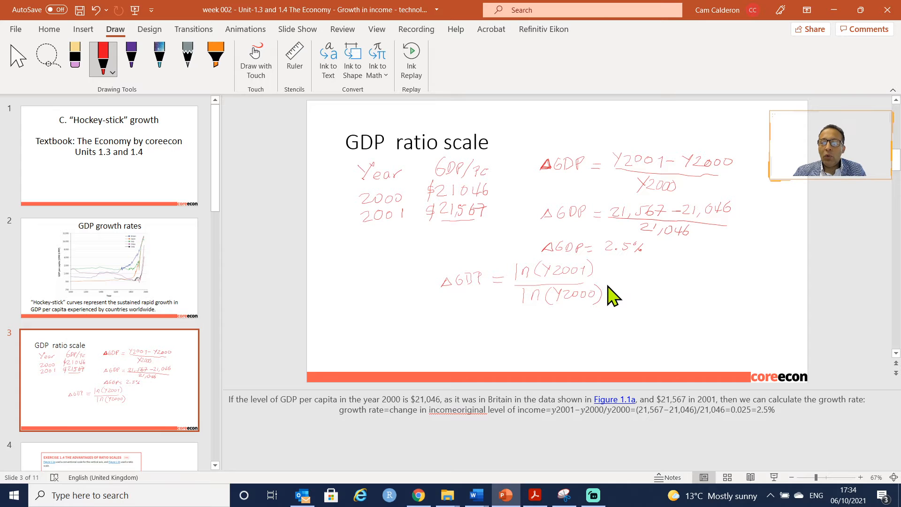
pyautogui.moveTo(607, 282); pyautogui.dragTo(758, 242)
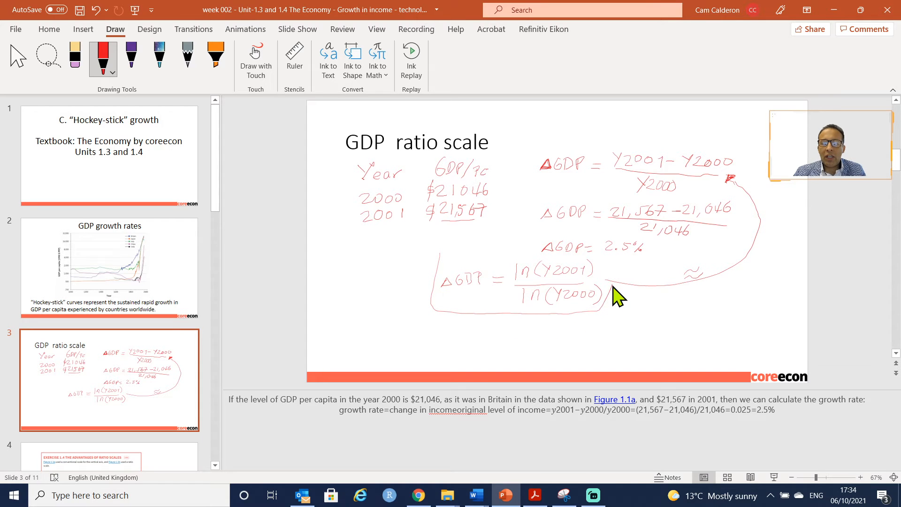
pyautogui.moveTo(538, 268)
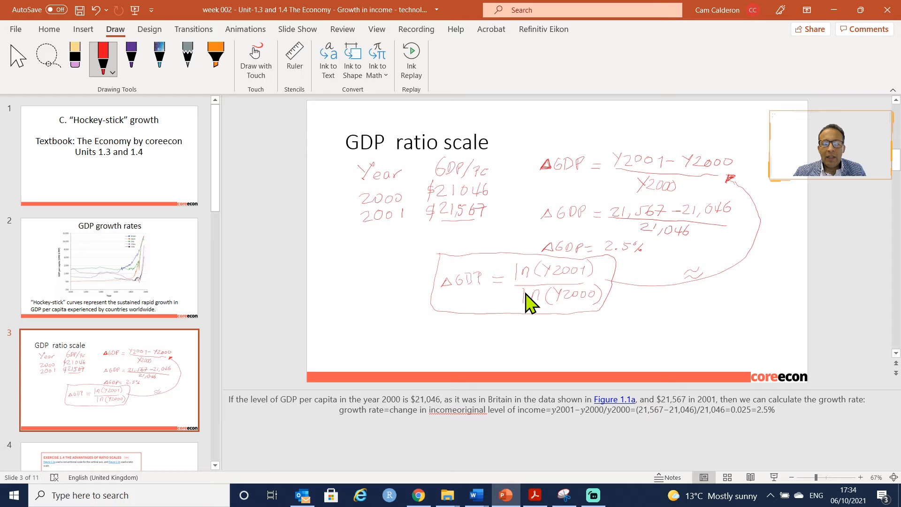
pyautogui.moveTo(620, 319)
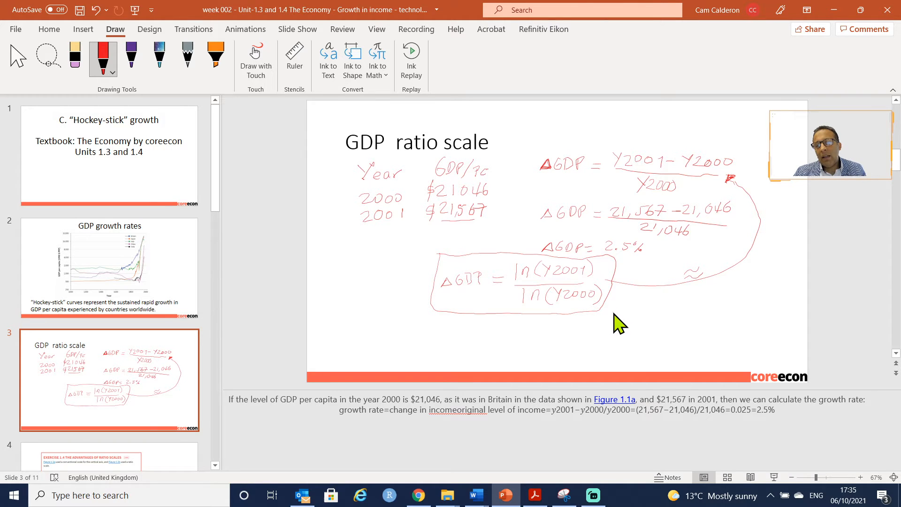
# Draw a wavy red line beneath the boxed log formula.
pyautogui.moveTo(615, 319); pyautogui.dragTo(678, 316)
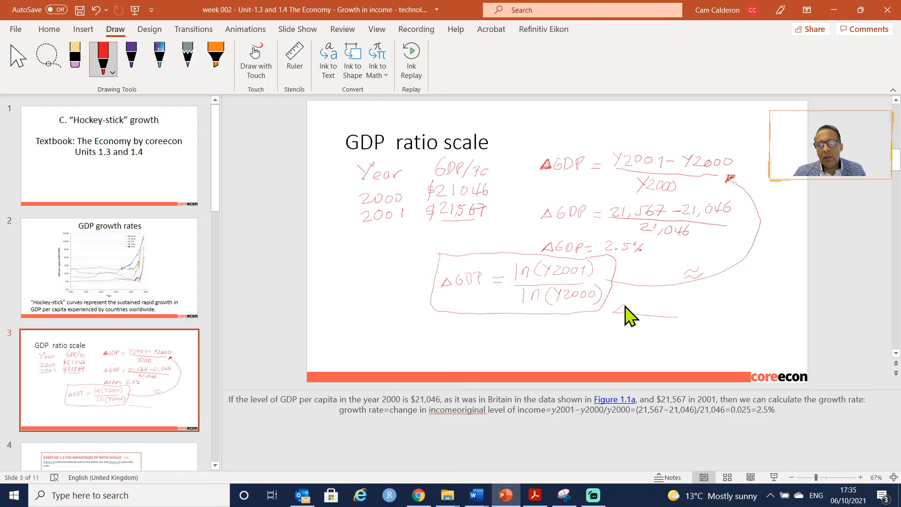
pyautogui.moveTo(626, 313); pyautogui.dragTo(667, 313)
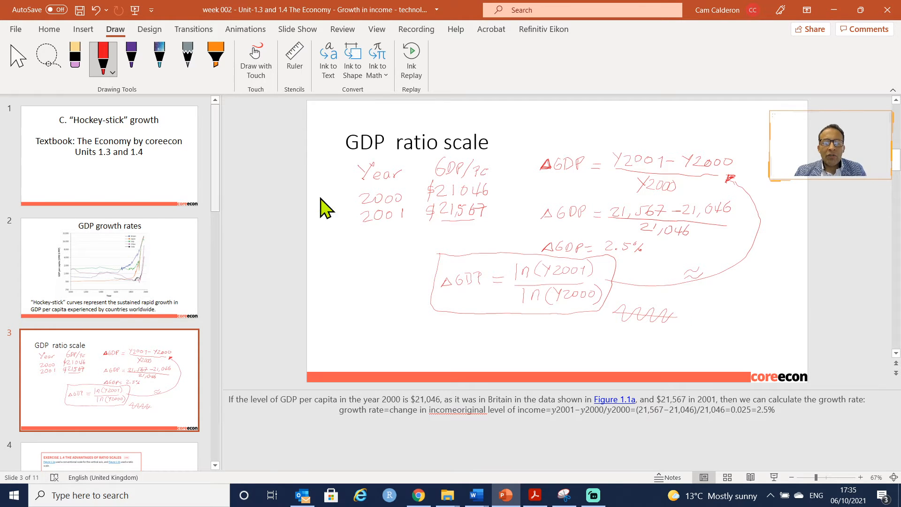
pyautogui.moveTo(384, 377)
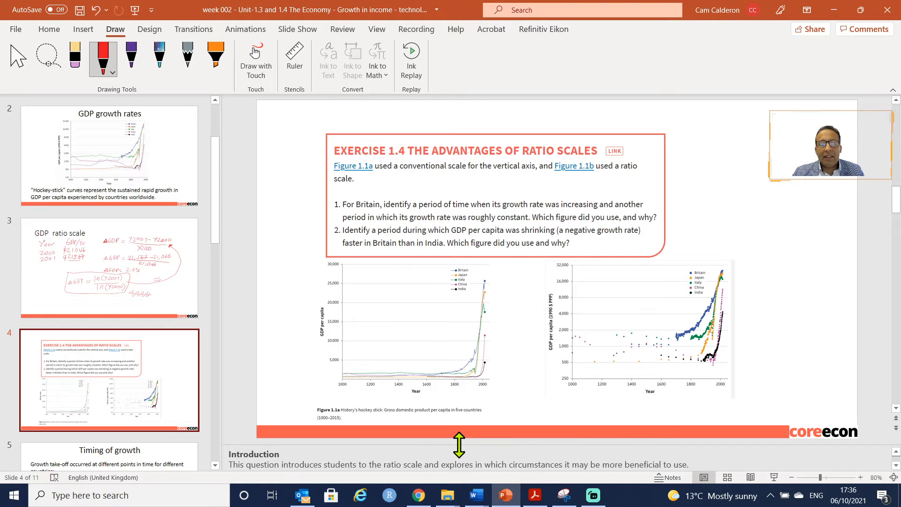
# Select the ratio-scale GDP per capita chart on the Exercise 1.4 slide.
pyautogui.click(405, 339)
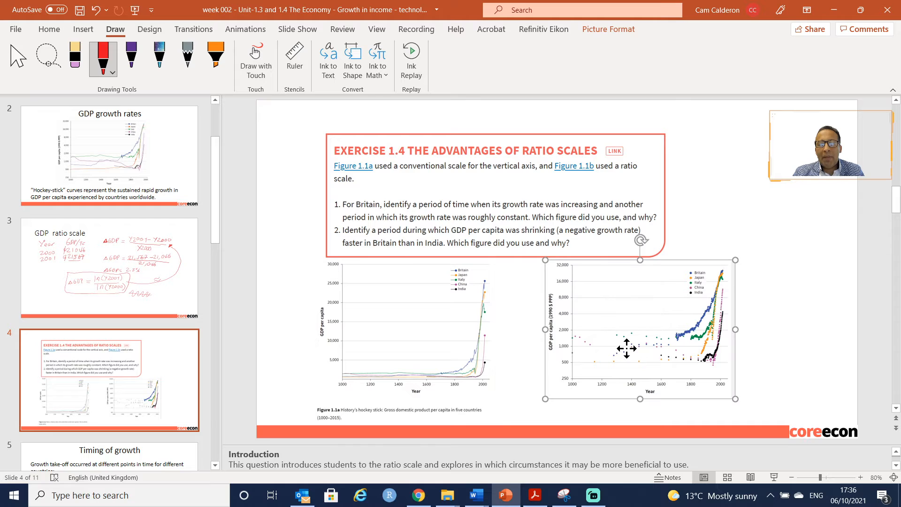
pyautogui.moveTo(578, 351)
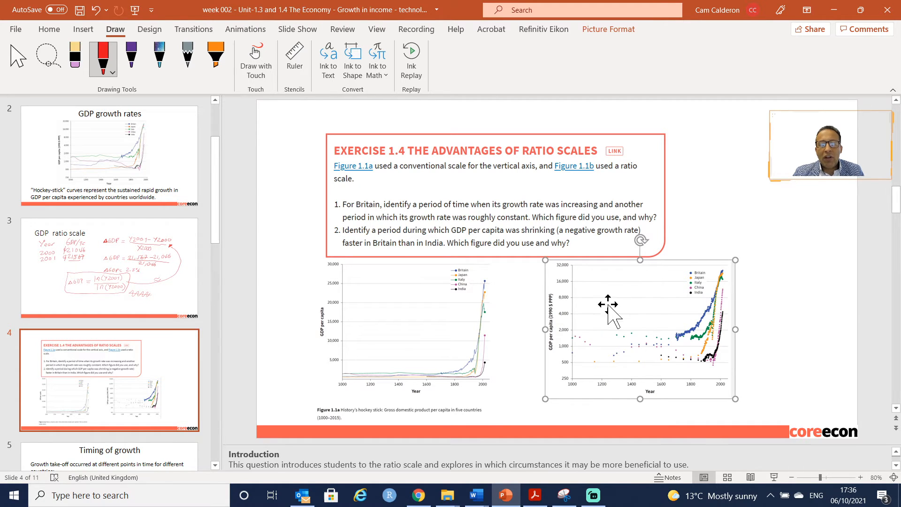
pyautogui.moveTo(571, 325)
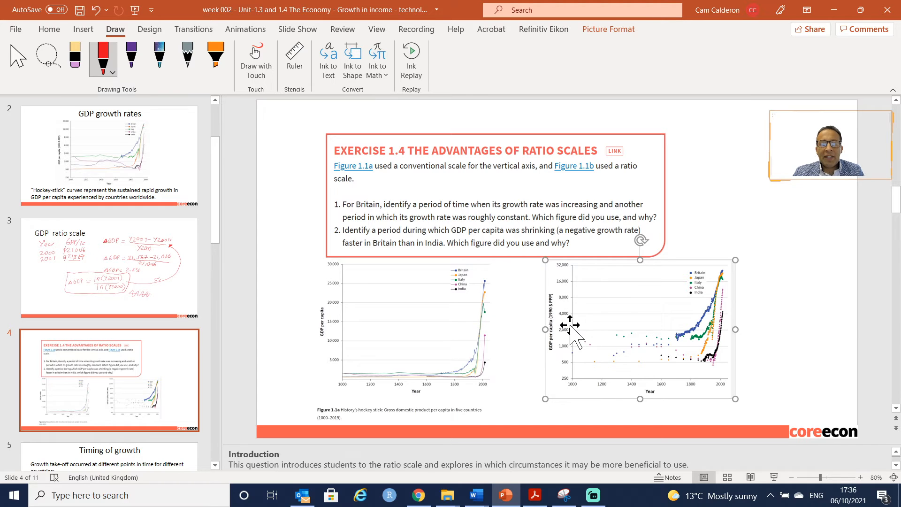
pyautogui.moveTo(471, 345)
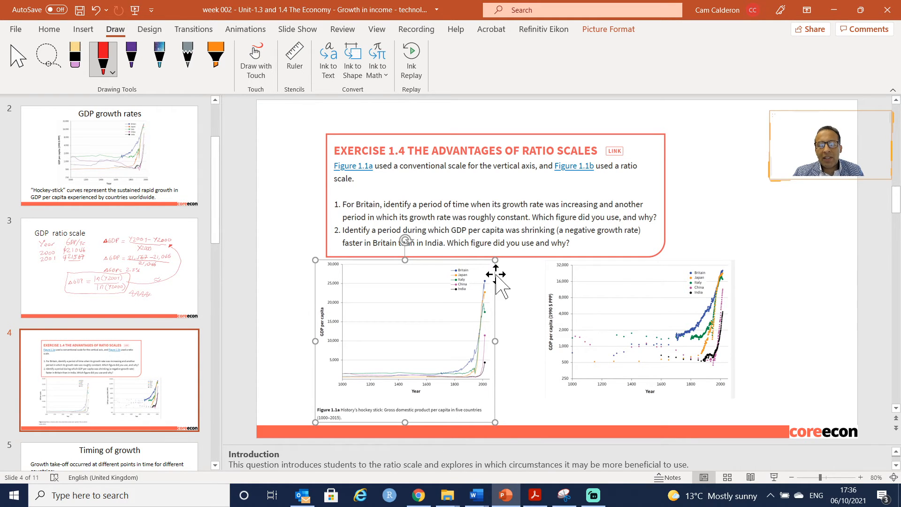
pyautogui.moveTo(693, 319)
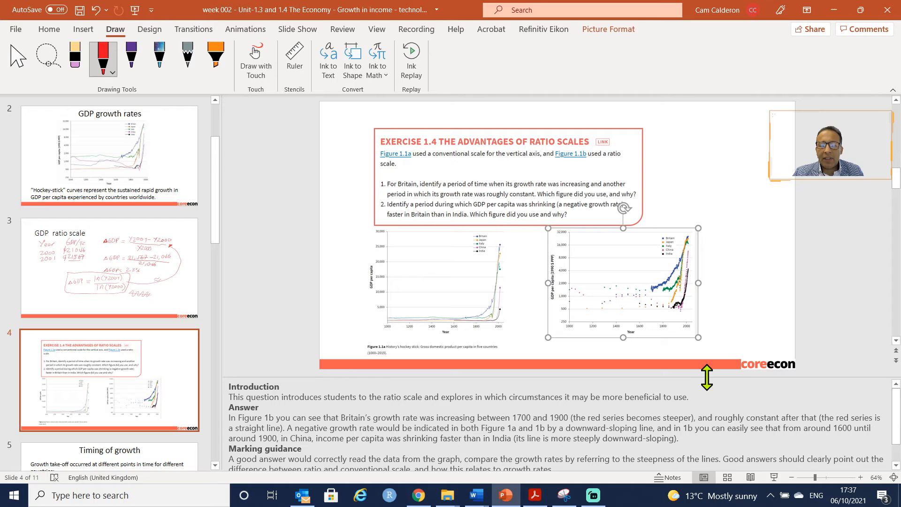
pyautogui.moveTo(661, 356)
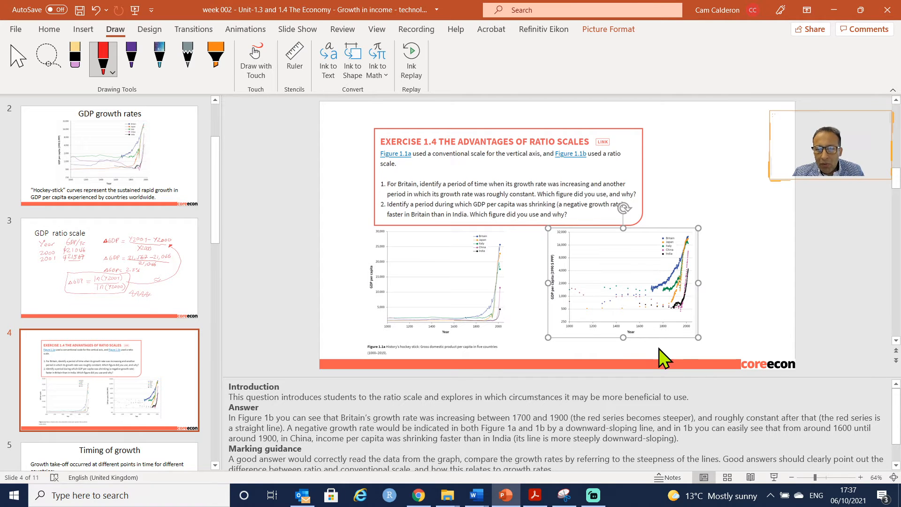
pyautogui.moveTo(666, 320)
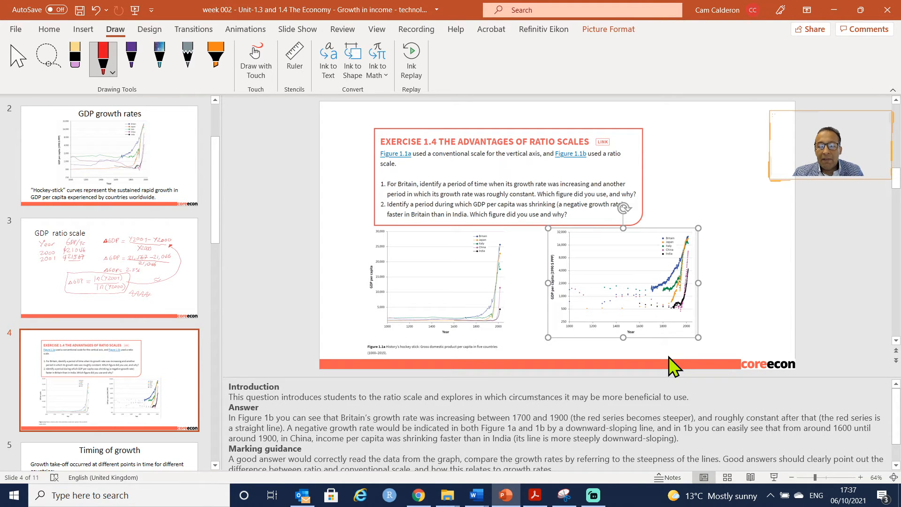
pyautogui.moveTo(661, 368)
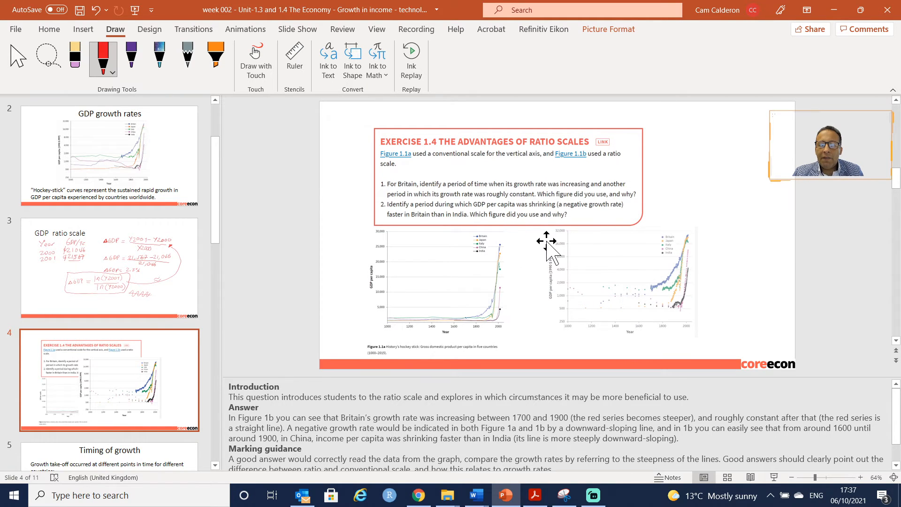
pyautogui.click(623, 282)
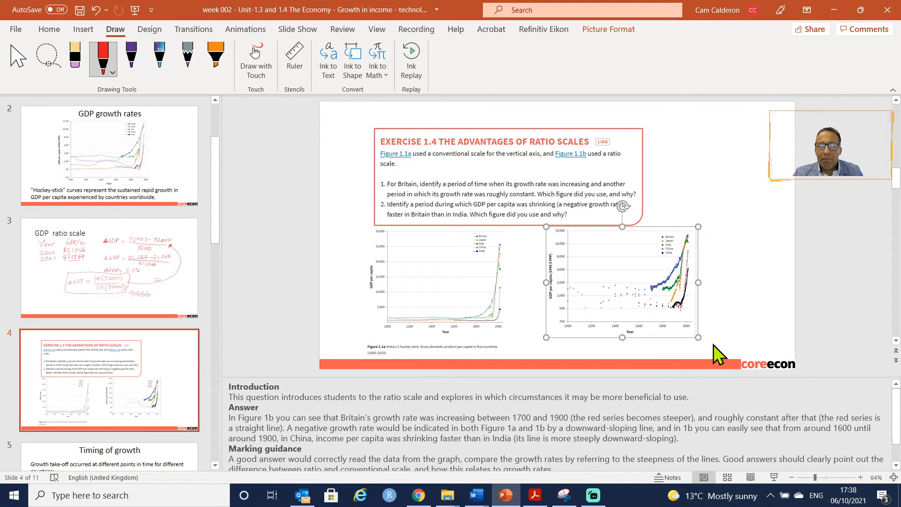
pyautogui.moveTo(868, 428)
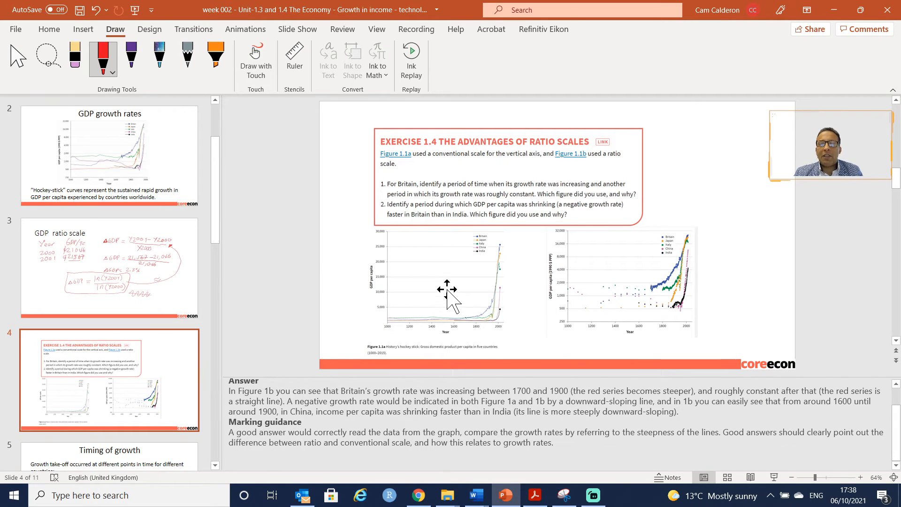
pyautogui.moveTo(607, 322)
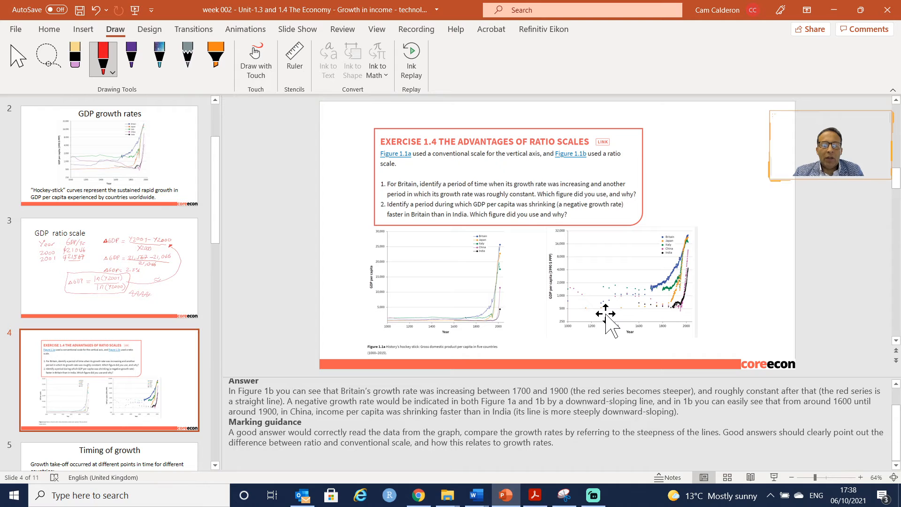
pyautogui.moveTo(552, 343)
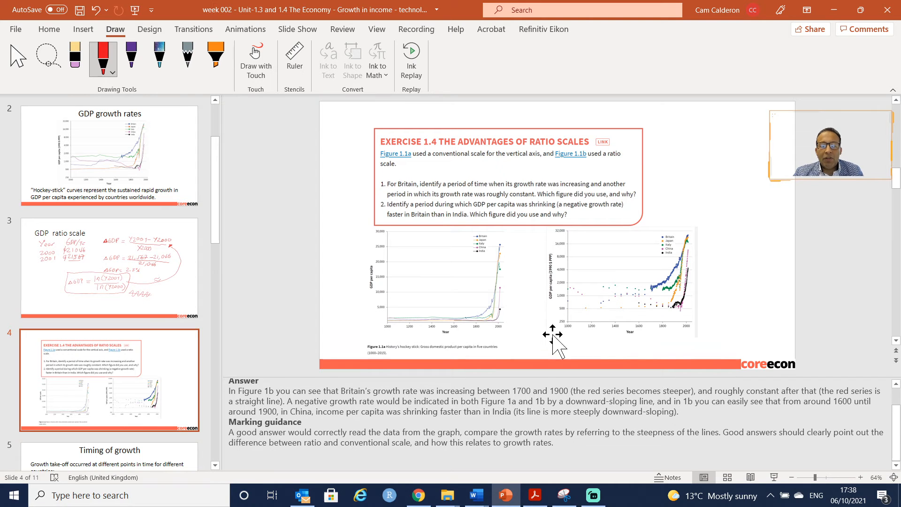
pyautogui.moveTo(641, 282)
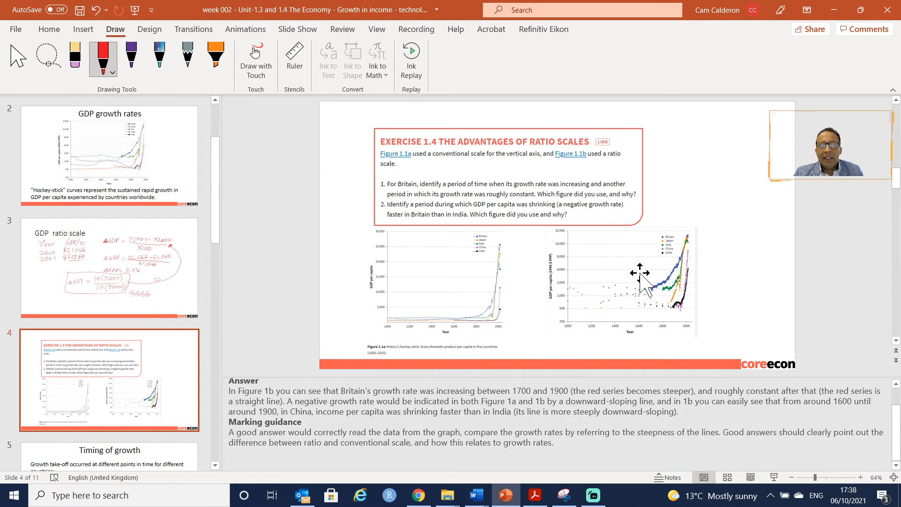
pyautogui.moveTo(622, 299)
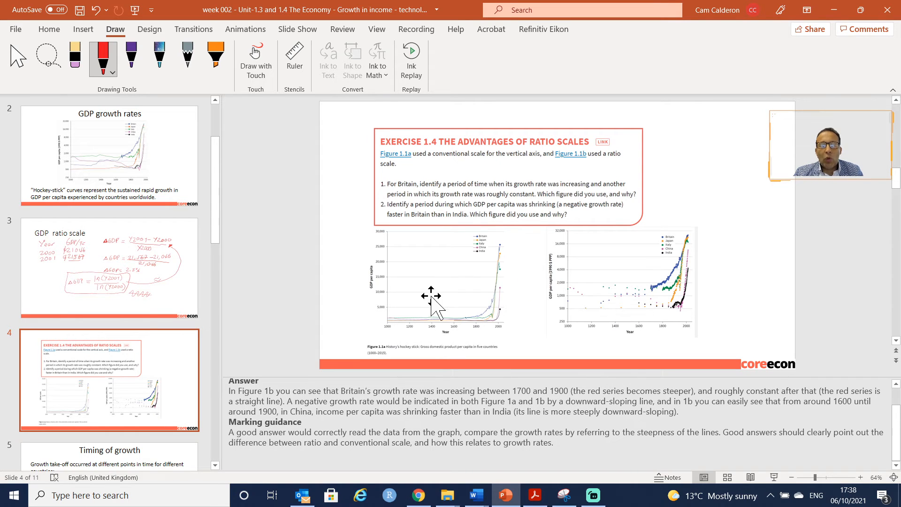
pyautogui.moveTo(489, 304)
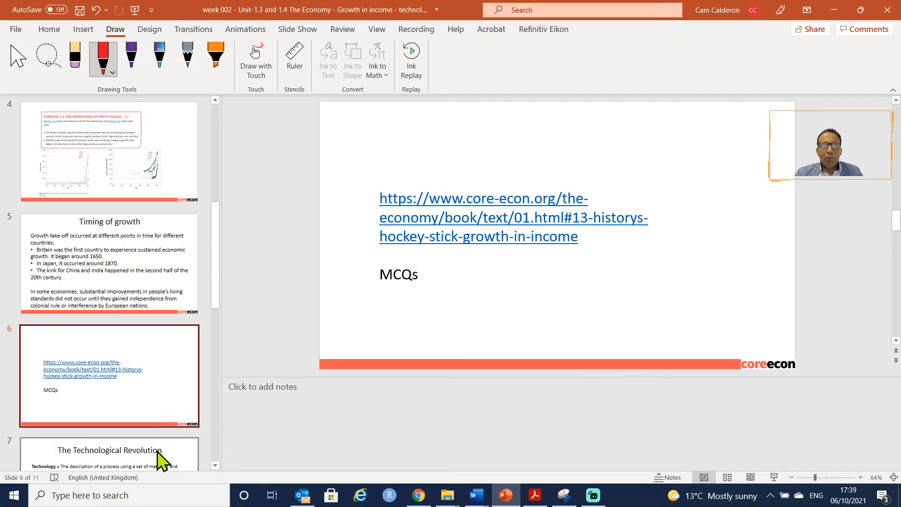
pyautogui.moveTo(474, 321)
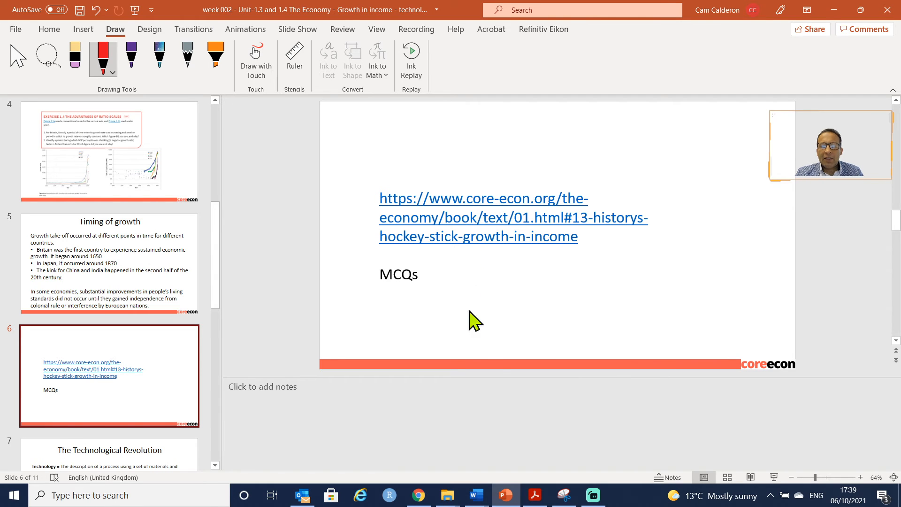
pyautogui.moveTo(494, 368)
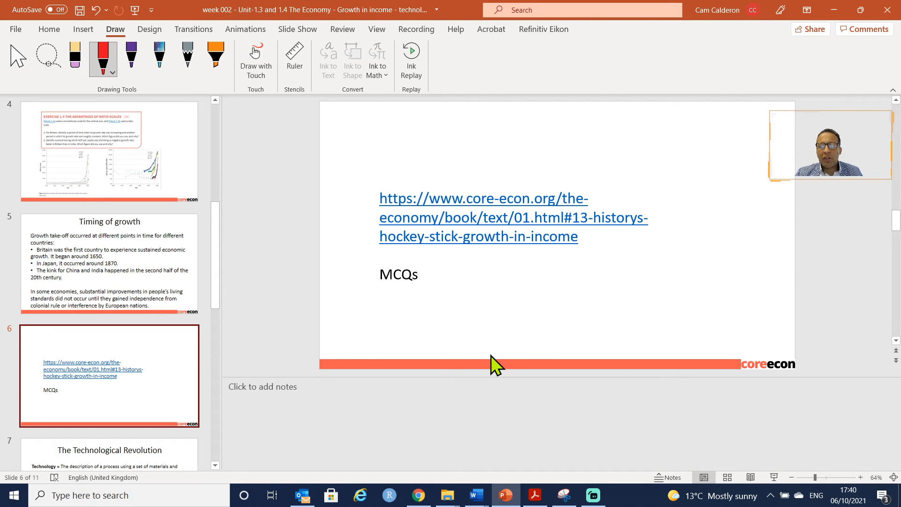
pyautogui.moveTo(440, 495)
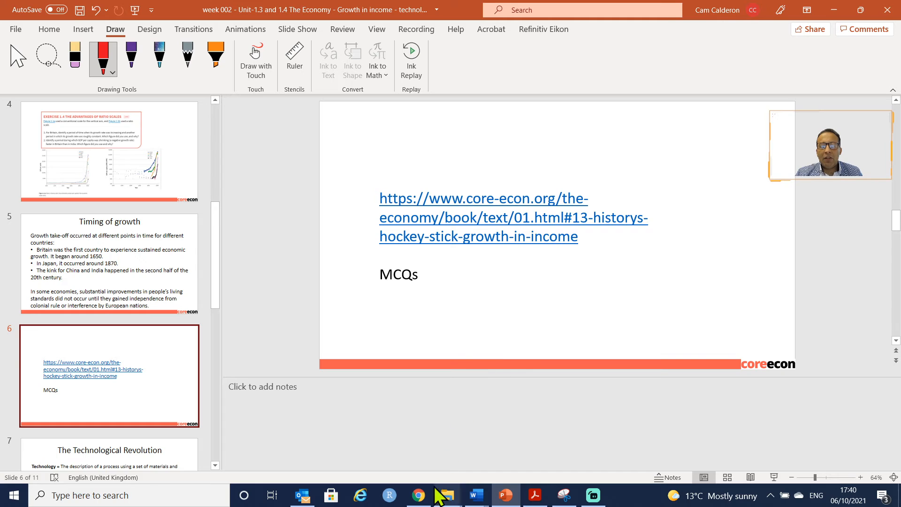
pyautogui.moveTo(499, 235)
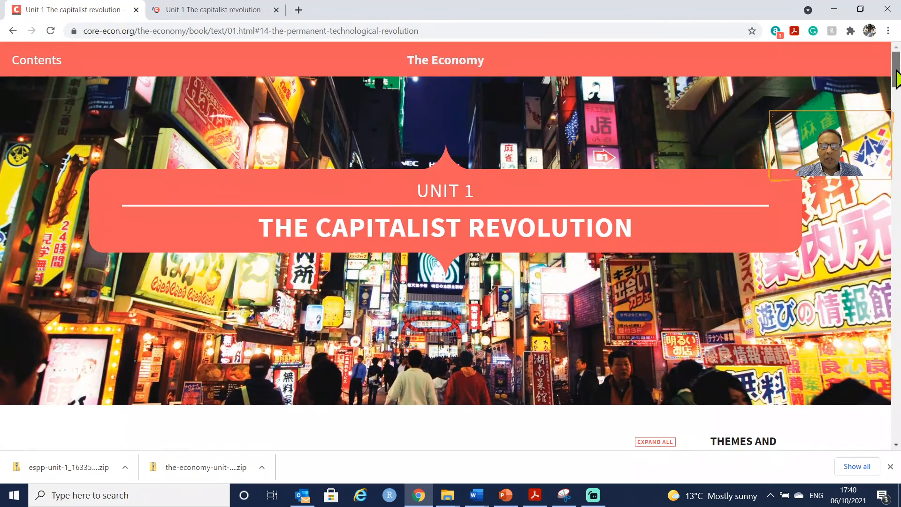
# Scroll to Question 1.2's worked answer on Greece's GDP and highlight '= −2.35%'.
pyautogui.scroll(-3)
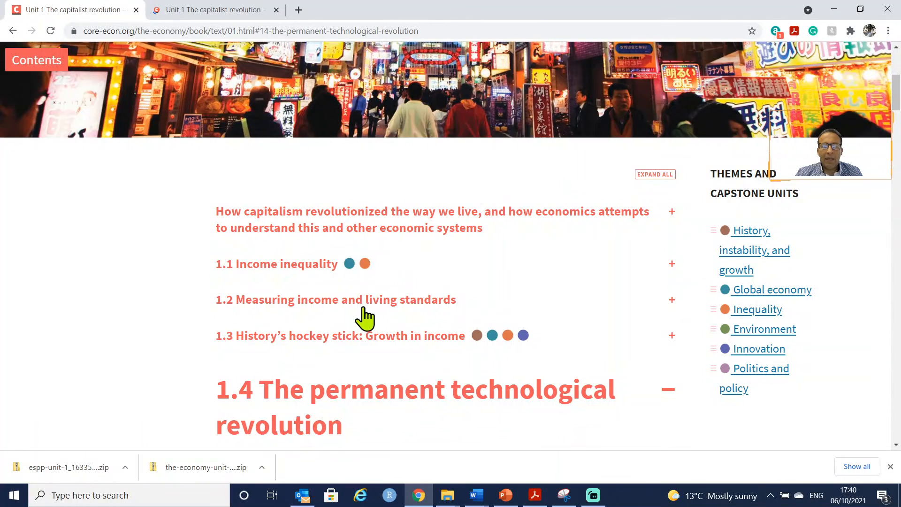
pyautogui.moveTo(378, 345)
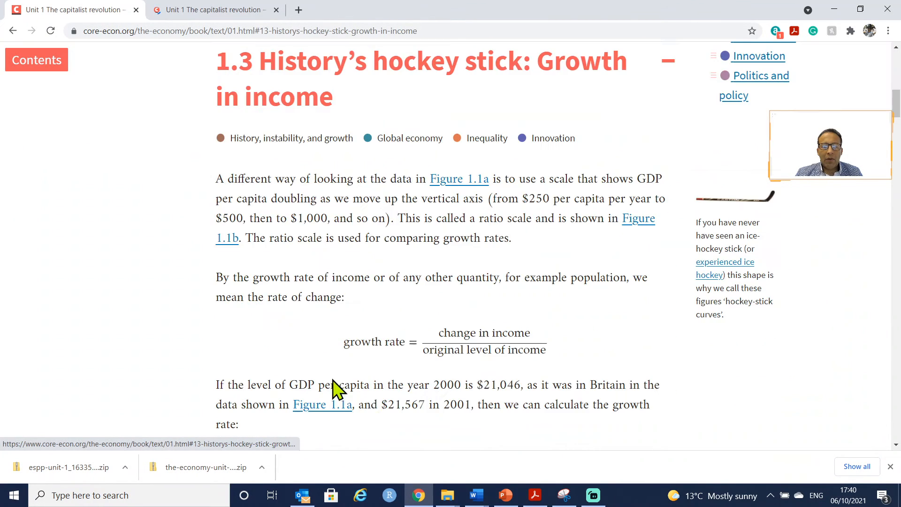
pyautogui.scroll(-3)
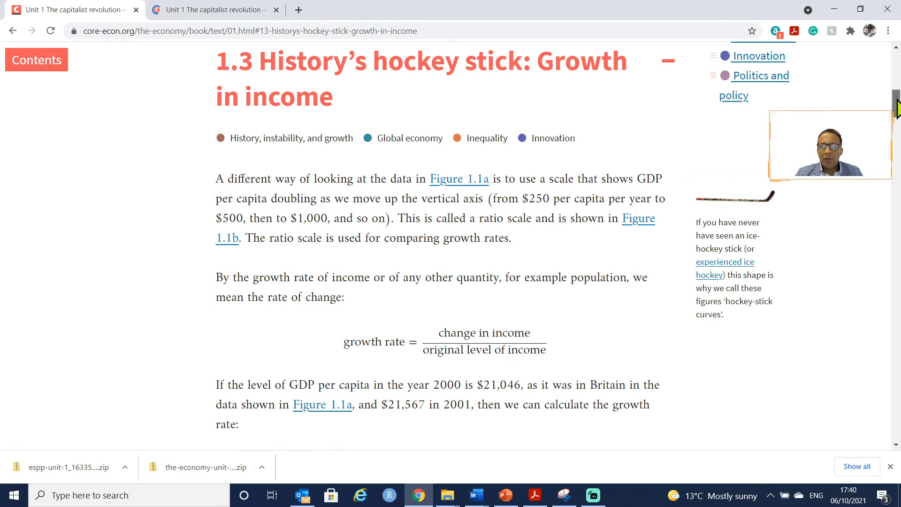
pyautogui.scroll(-3)
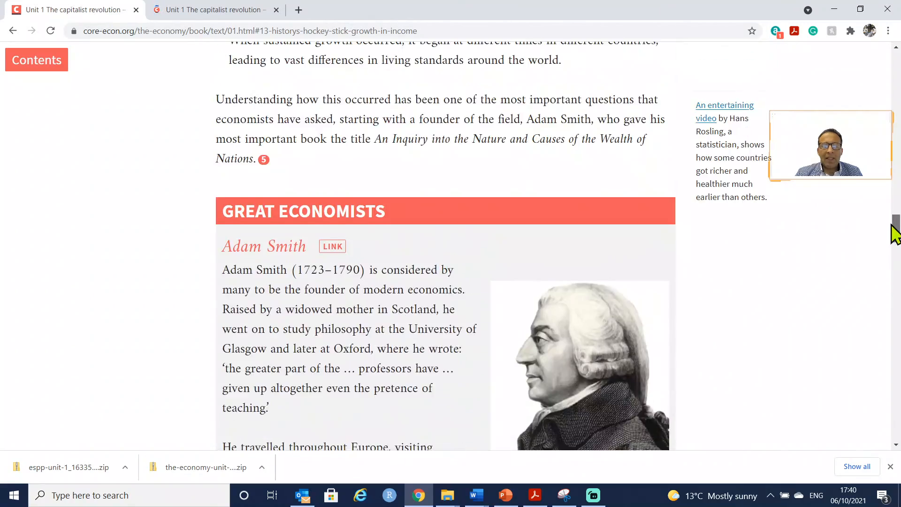
pyautogui.scroll(-3)
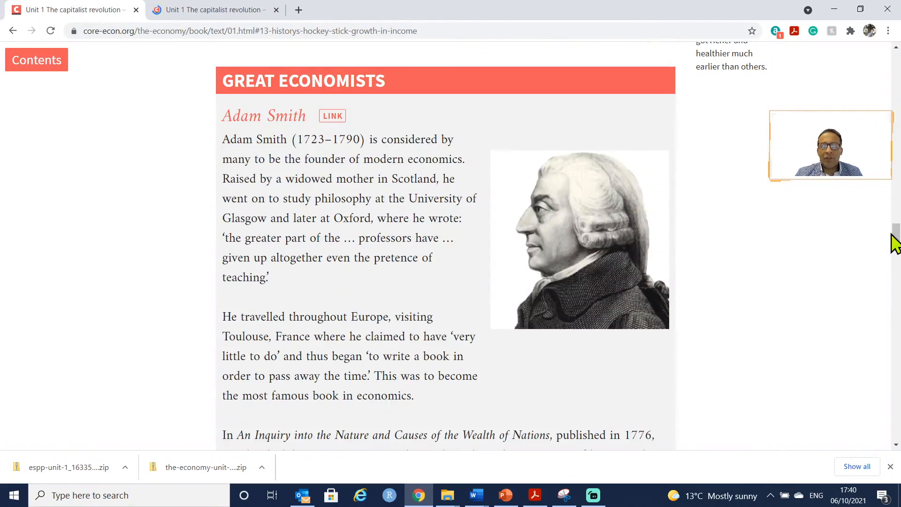
pyautogui.scroll(-3)
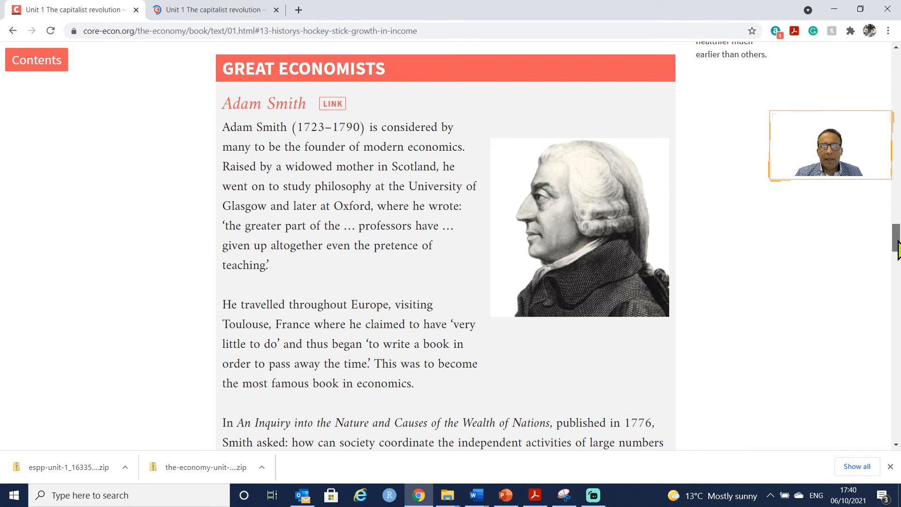
pyautogui.scroll(-3)
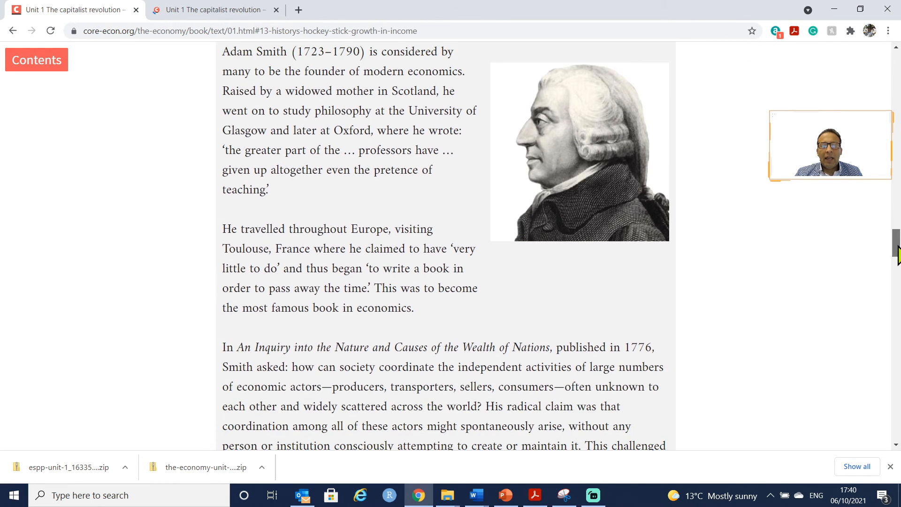
pyautogui.scroll(-3)
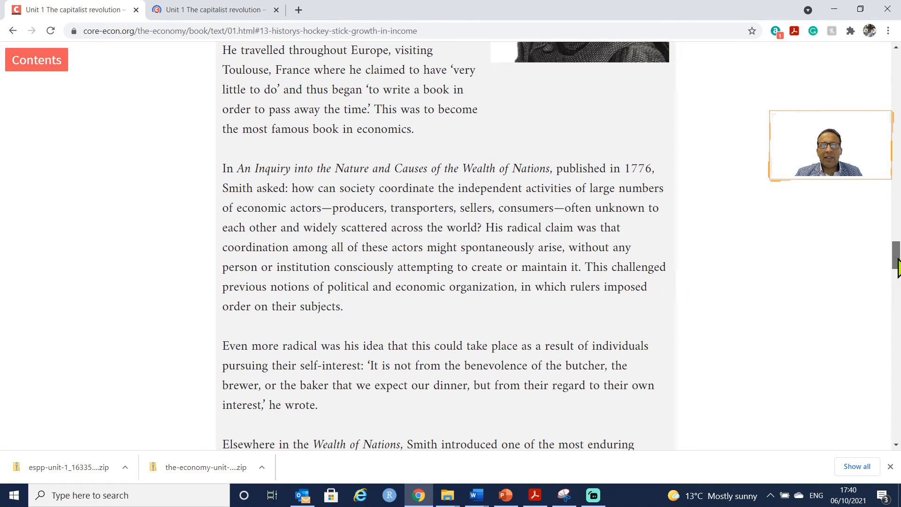
pyautogui.scroll(-3)
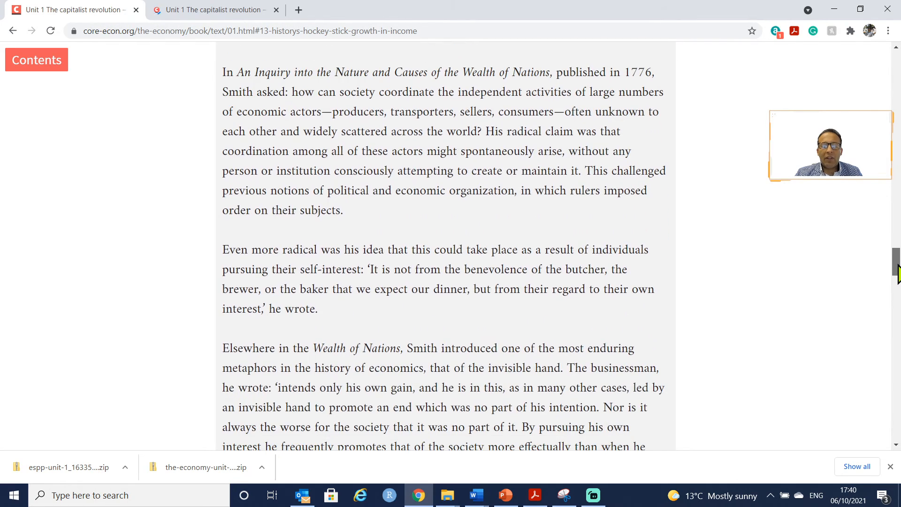
pyautogui.scroll(-3)
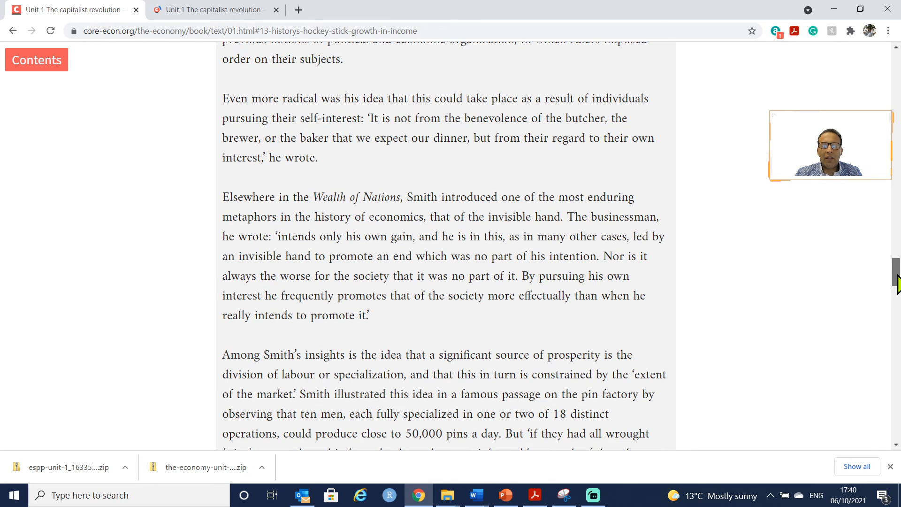
pyautogui.scroll(-3)
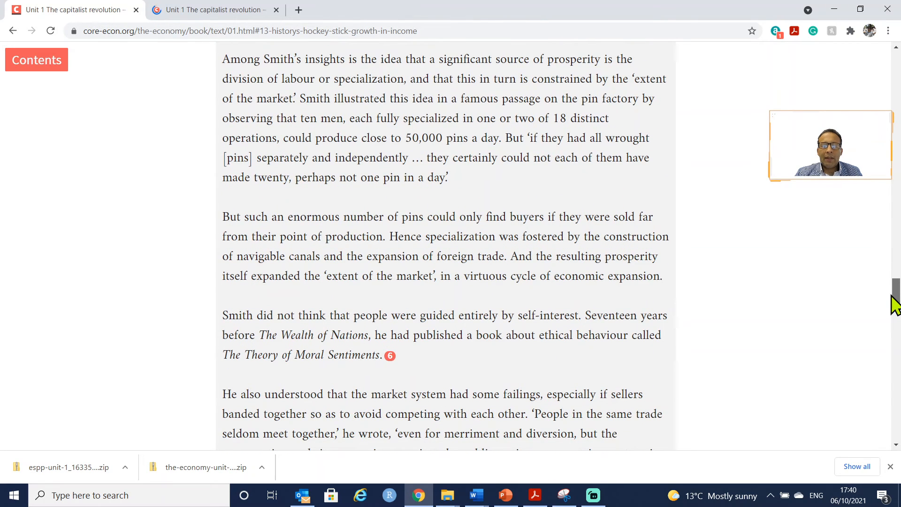
pyautogui.scroll(-3)
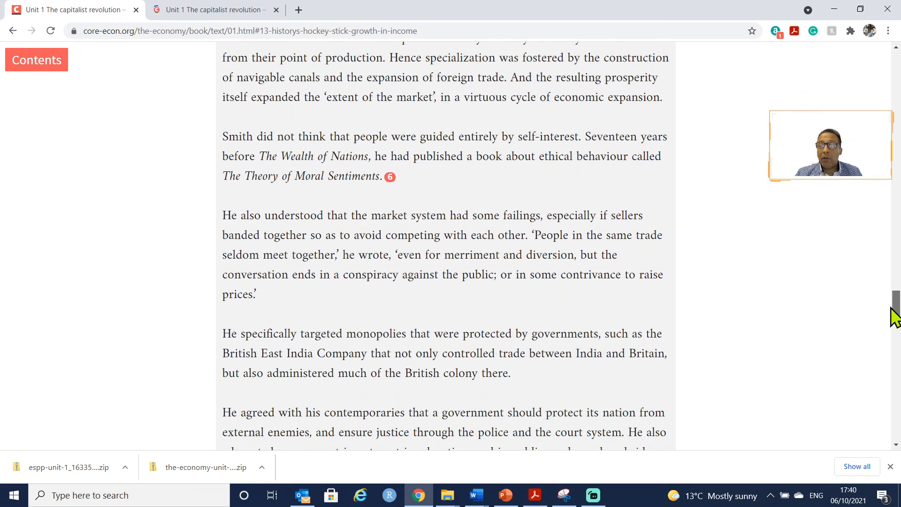
pyautogui.scroll(-3)
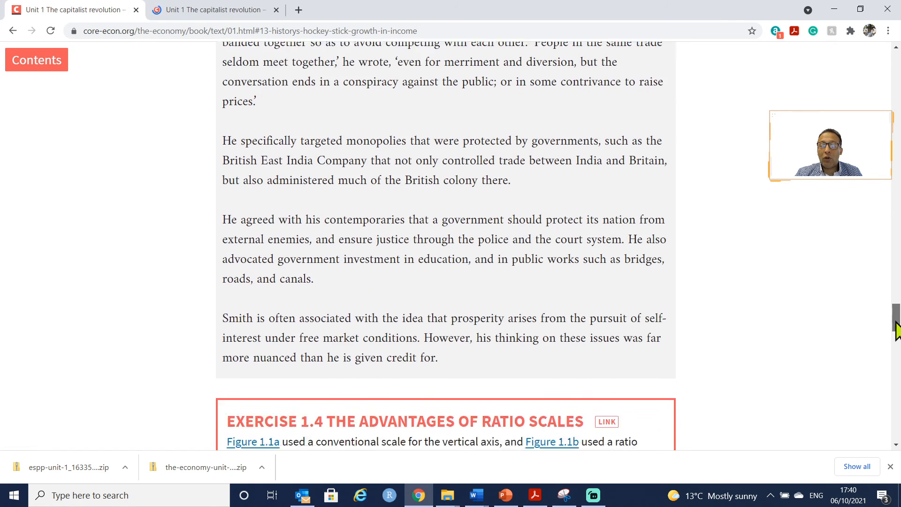
pyautogui.scroll(-3)
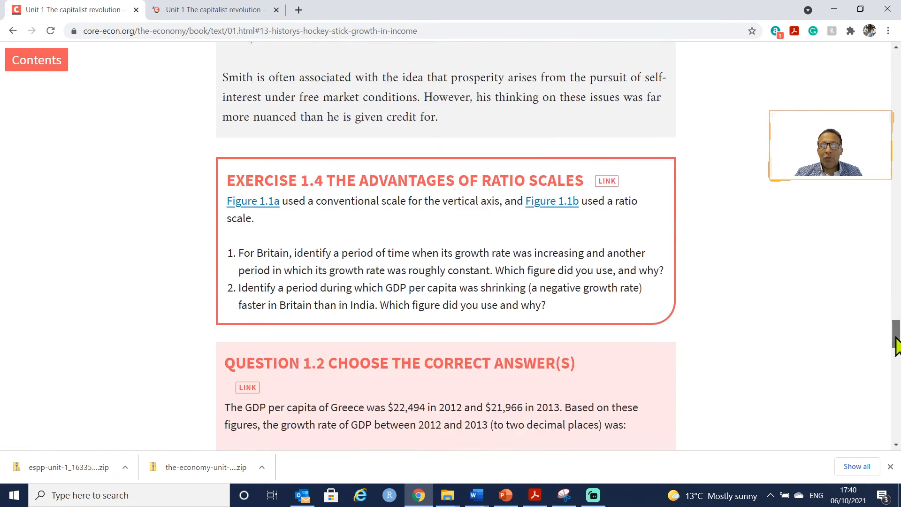
pyautogui.scroll(-3)
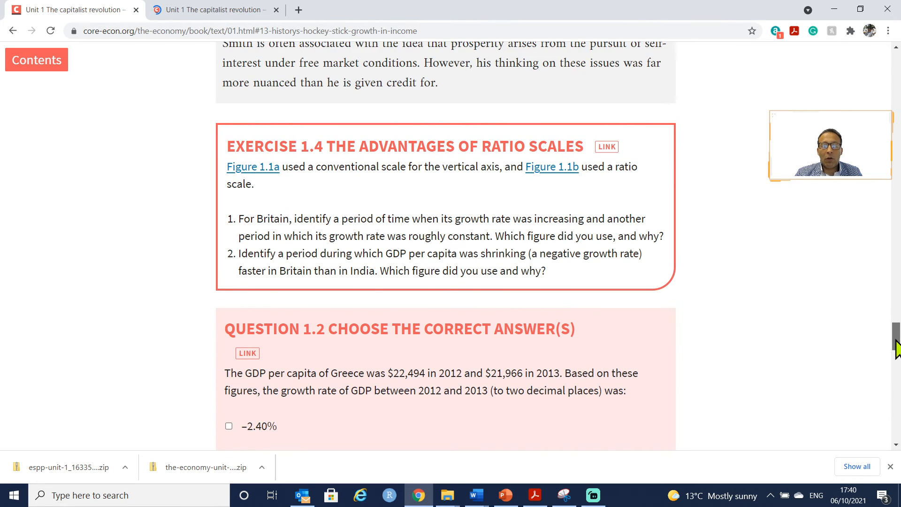
pyautogui.scroll(-3)
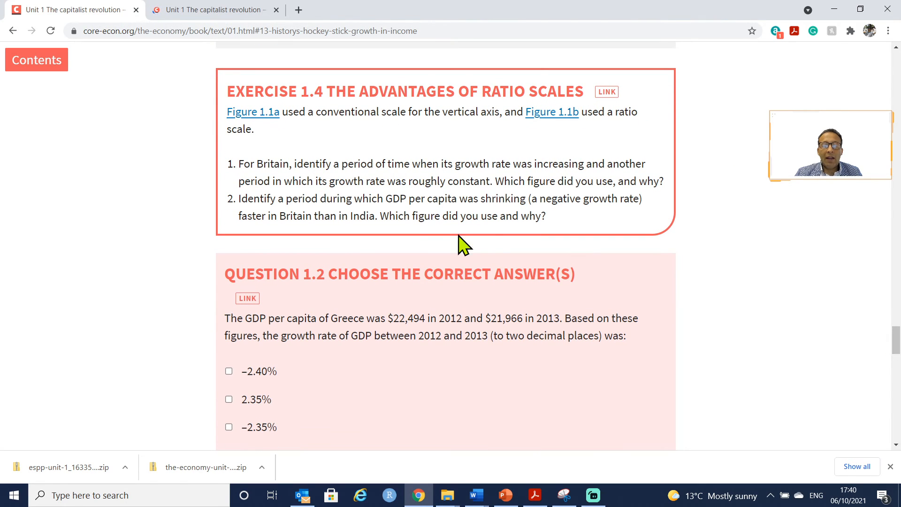
pyautogui.scroll(-3)
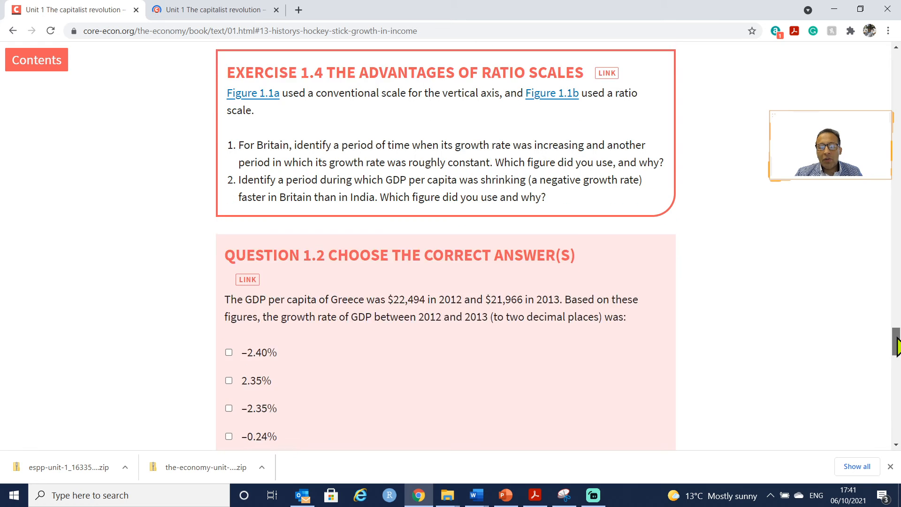
pyautogui.scroll(-3)
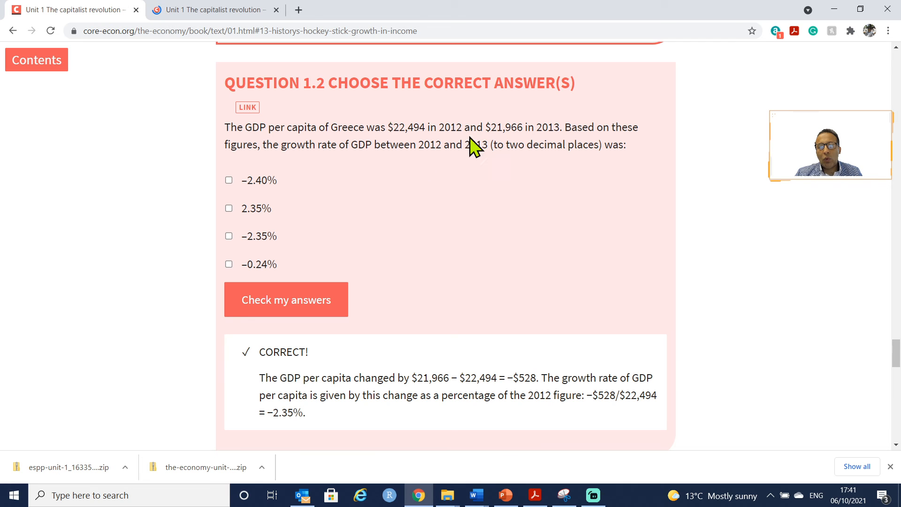
pyautogui.moveTo(516, 140)
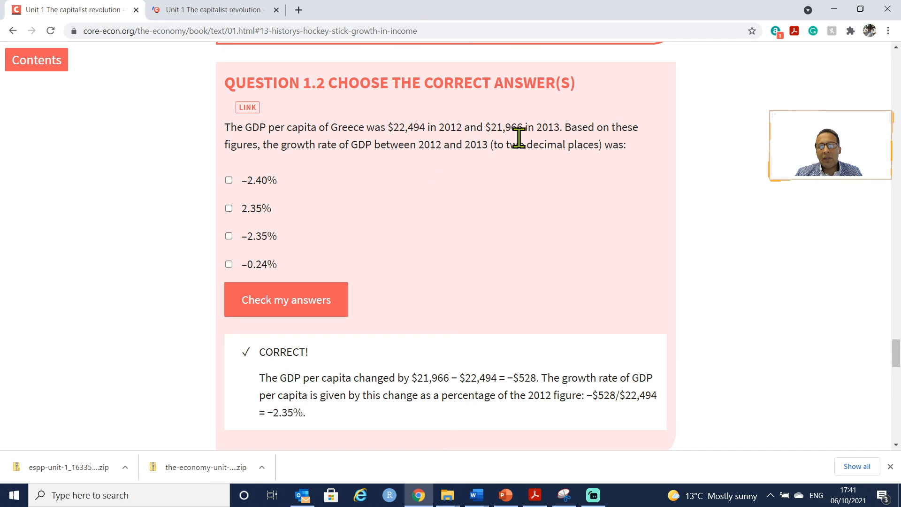
pyautogui.moveTo(510, 149)
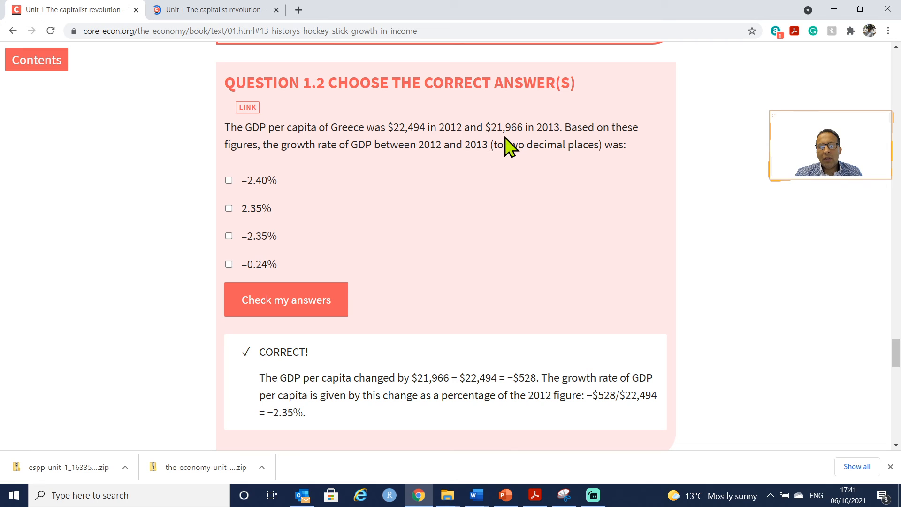
pyautogui.moveTo(524, 132)
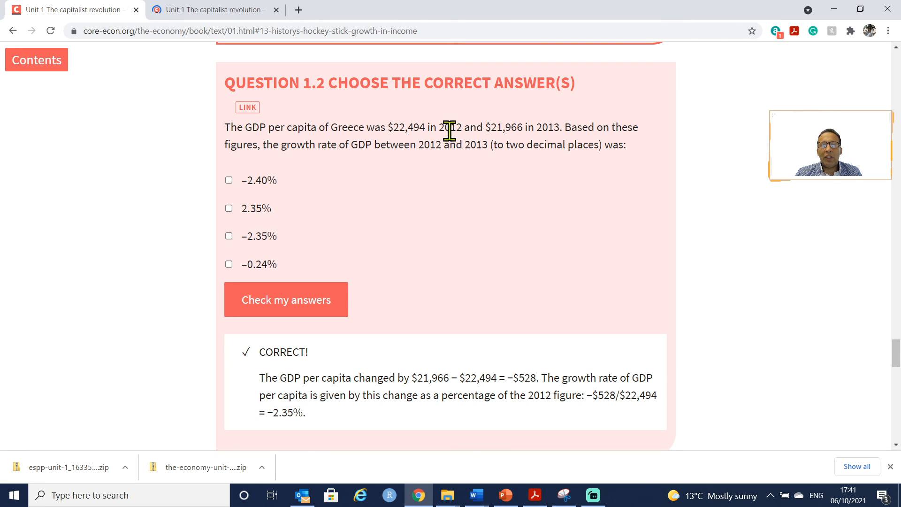
pyautogui.moveTo(426, 115)
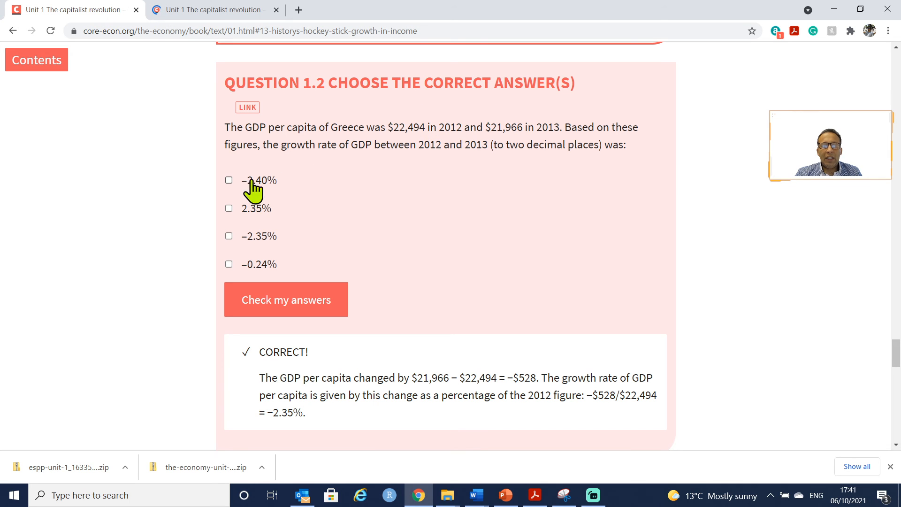
pyautogui.moveTo(259, 213)
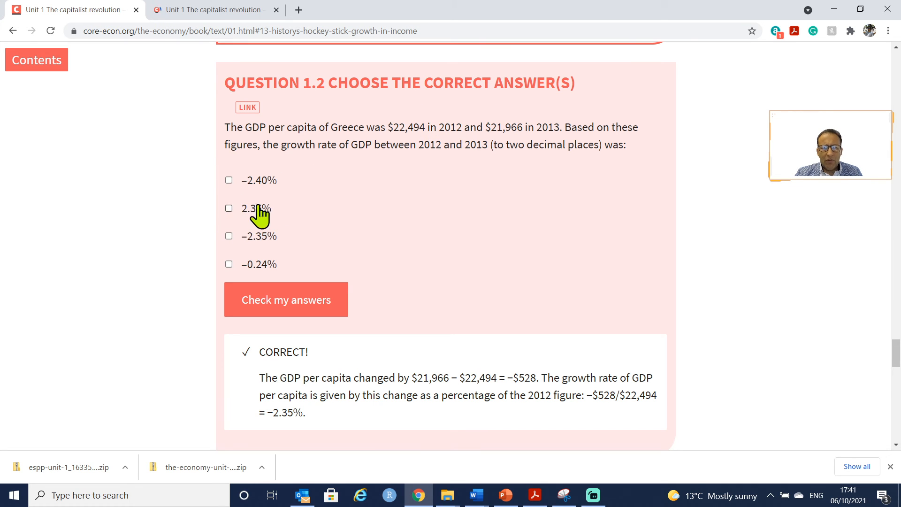
pyautogui.moveTo(541, 172)
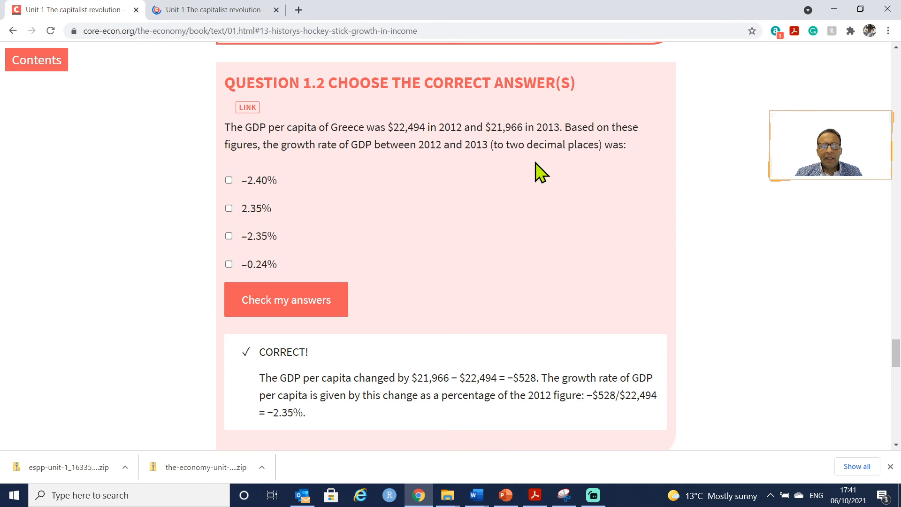
pyautogui.moveTo(628, 143)
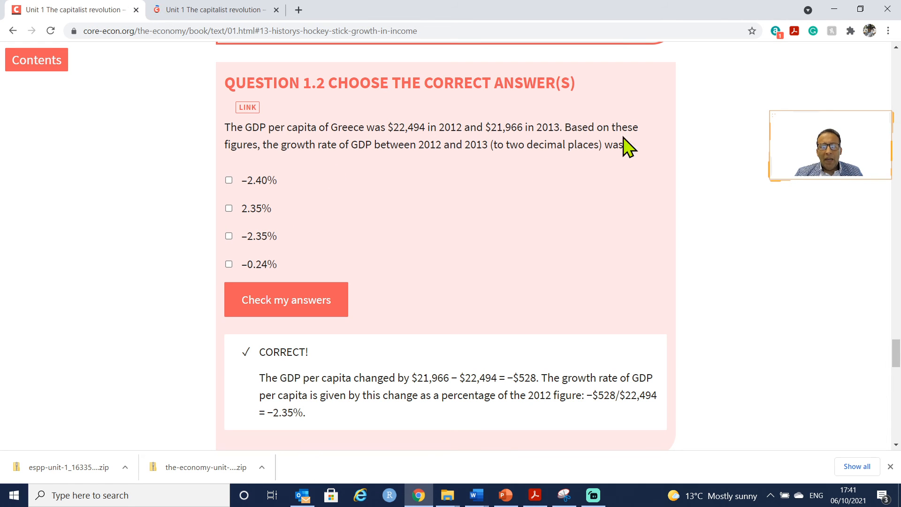
pyautogui.moveTo(393, 171)
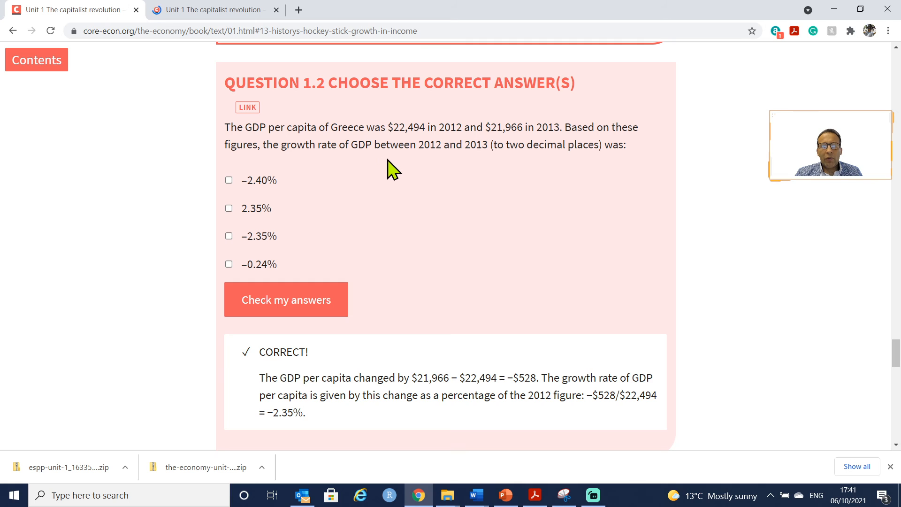
pyautogui.moveTo(439, 163)
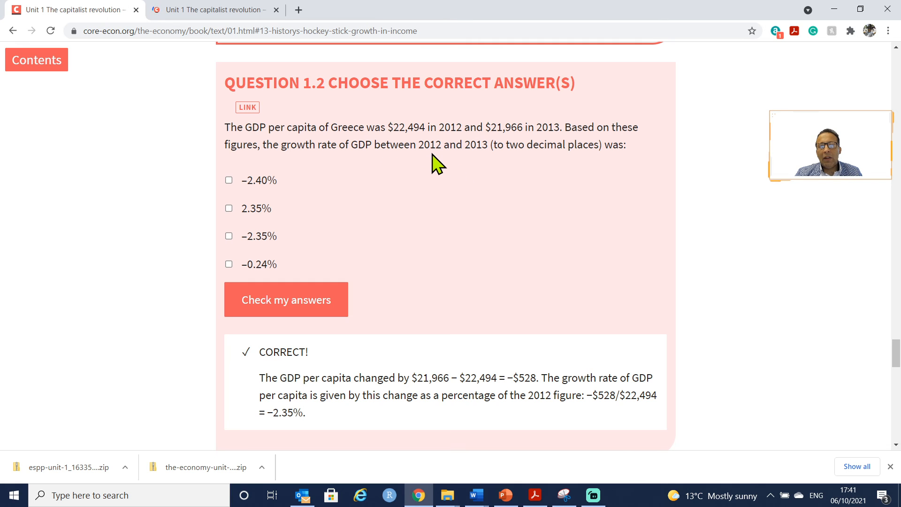
pyautogui.moveTo(495, 166)
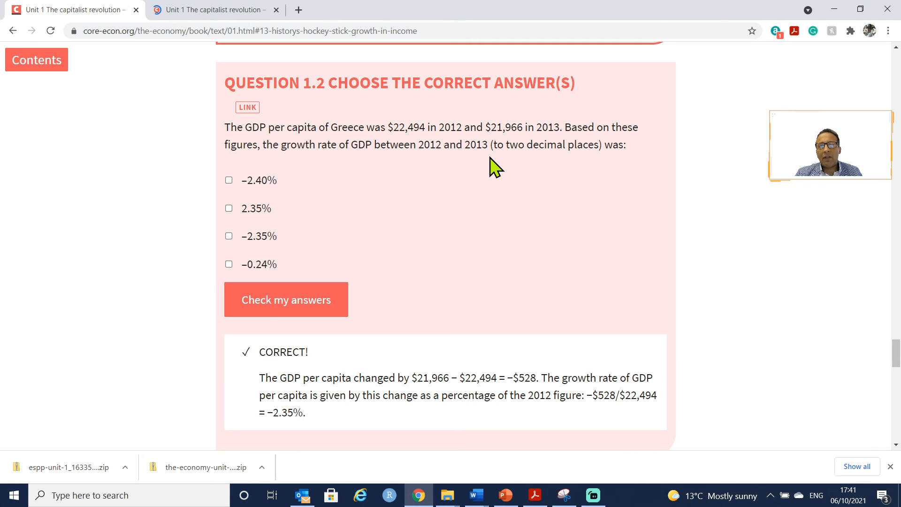
pyautogui.moveTo(473, 281)
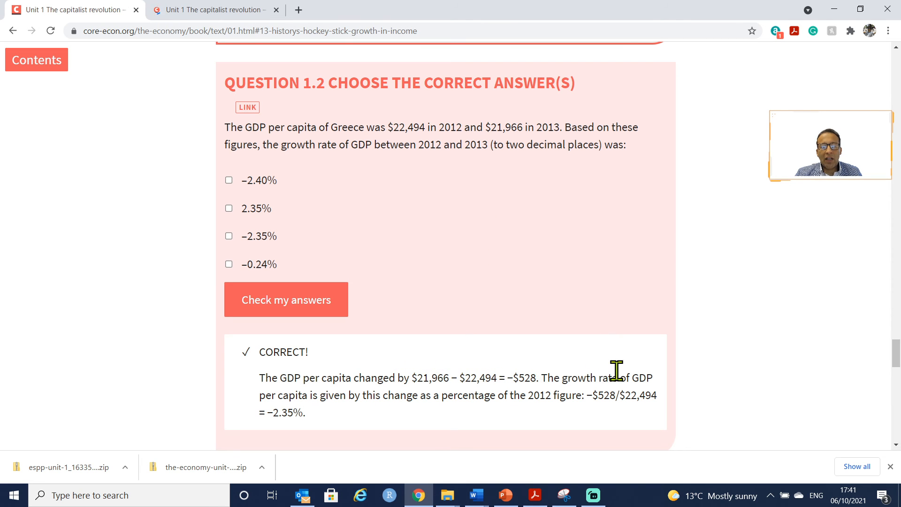
pyautogui.moveTo(450, 396)
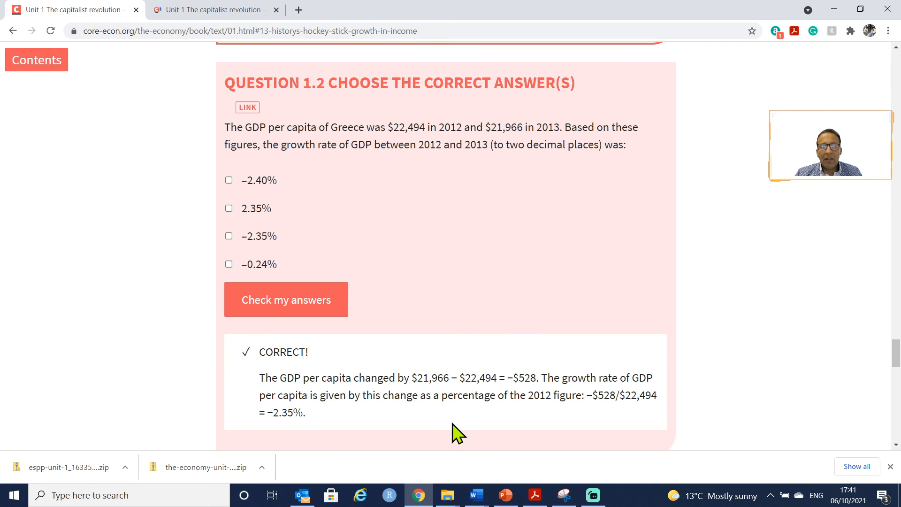
pyautogui.moveTo(640, 394)
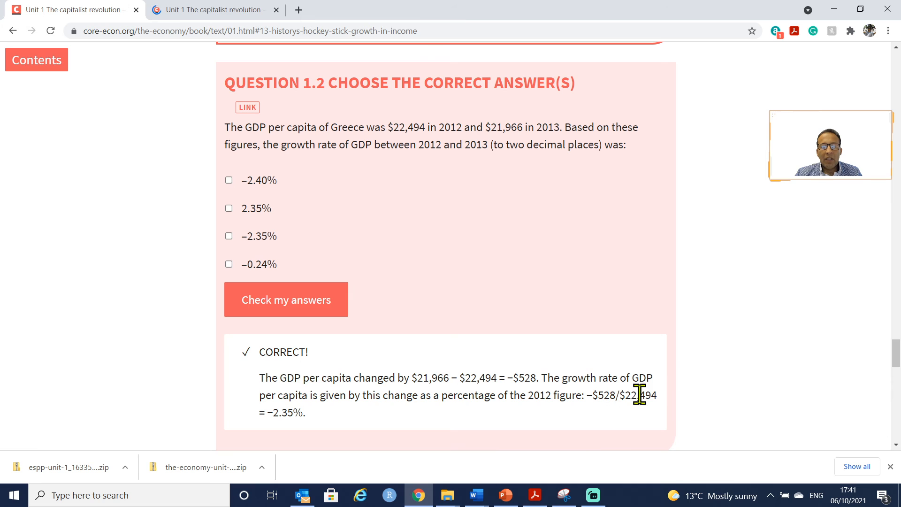
pyautogui.doubleClick(638, 396)
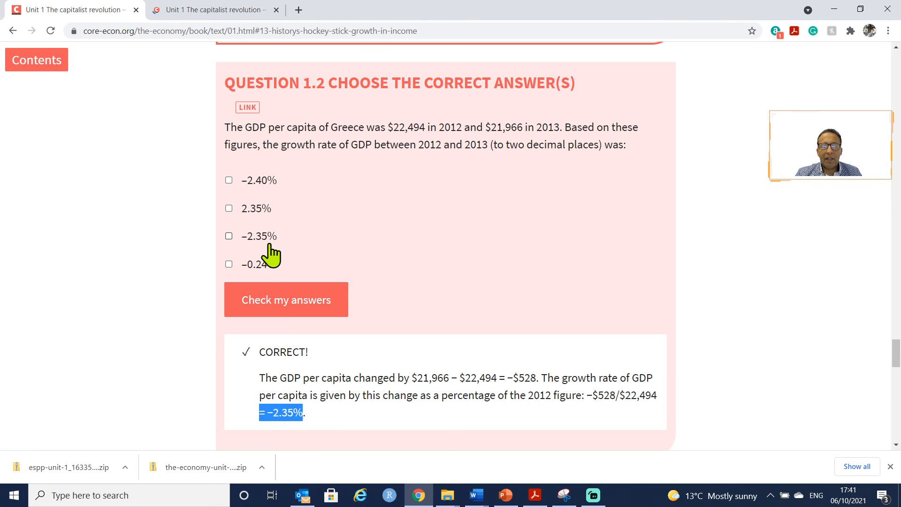
pyautogui.moveTo(887, 384)
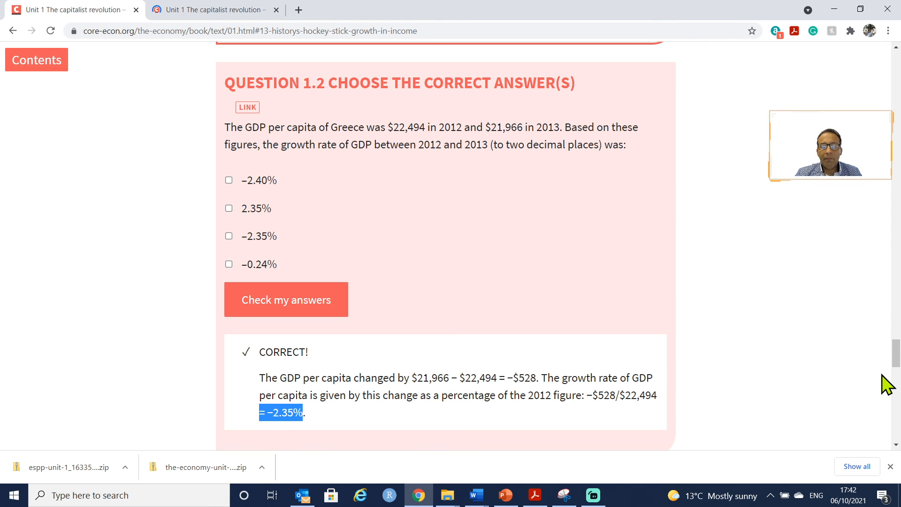
# Scroll down to Question 1.3 on linear versus ratio scale curve shapes.
pyautogui.scroll(-3)
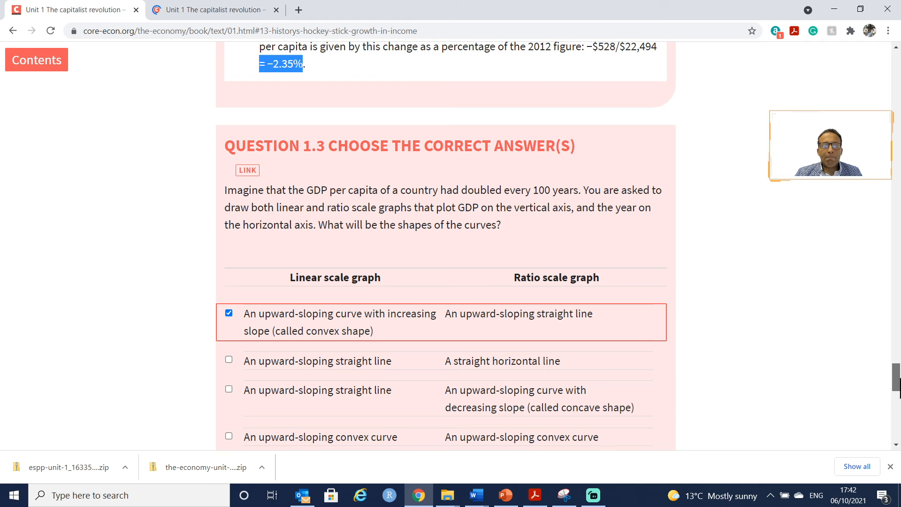
pyautogui.scroll(-3)
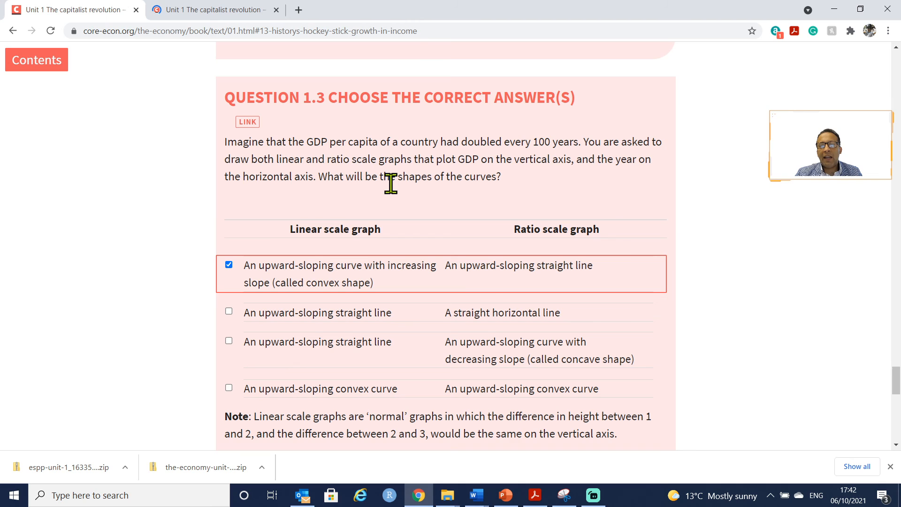
pyautogui.moveTo(342, 198)
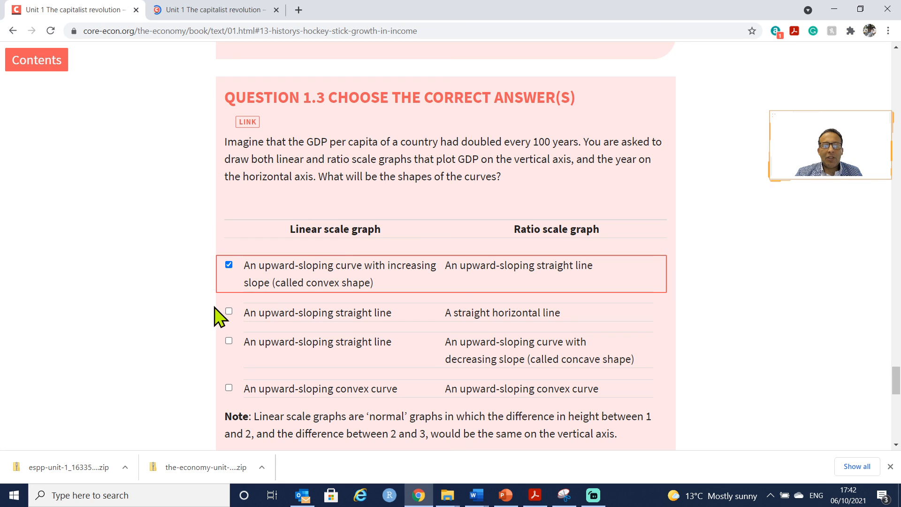
pyautogui.moveTo(236, 339)
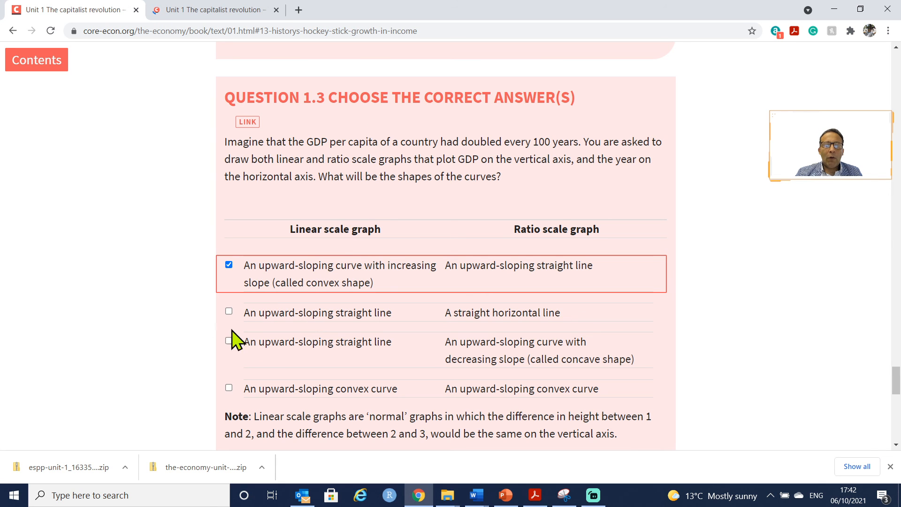
pyautogui.moveTo(338, 329)
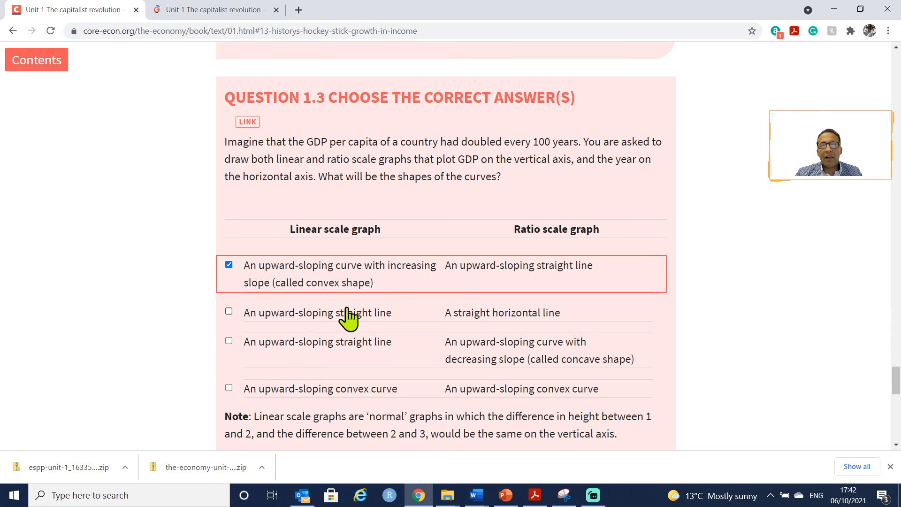
pyautogui.moveTo(281, 384)
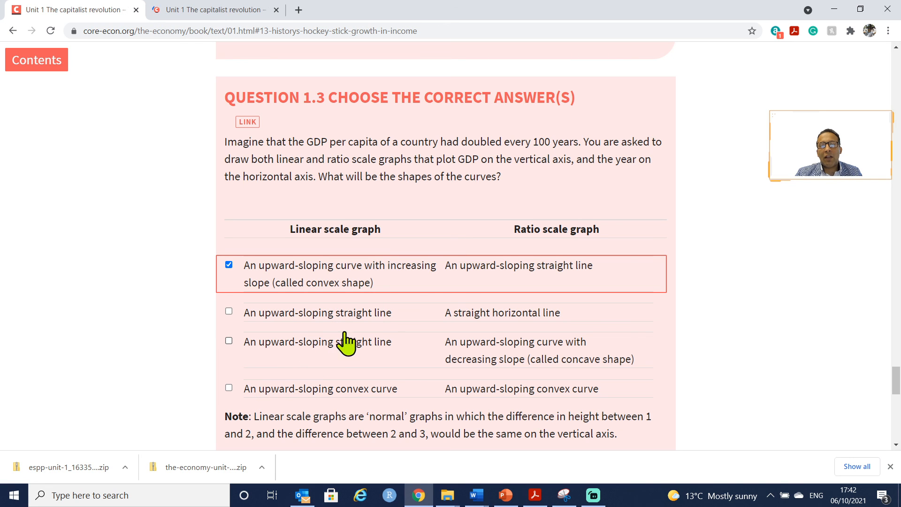
pyautogui.moveTo(537, 227)
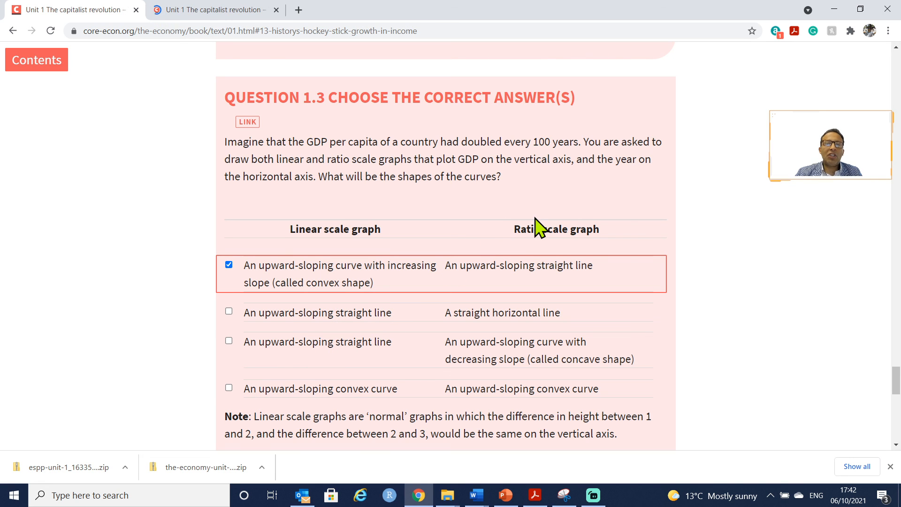
pyautogui.moveTo(540, 220)
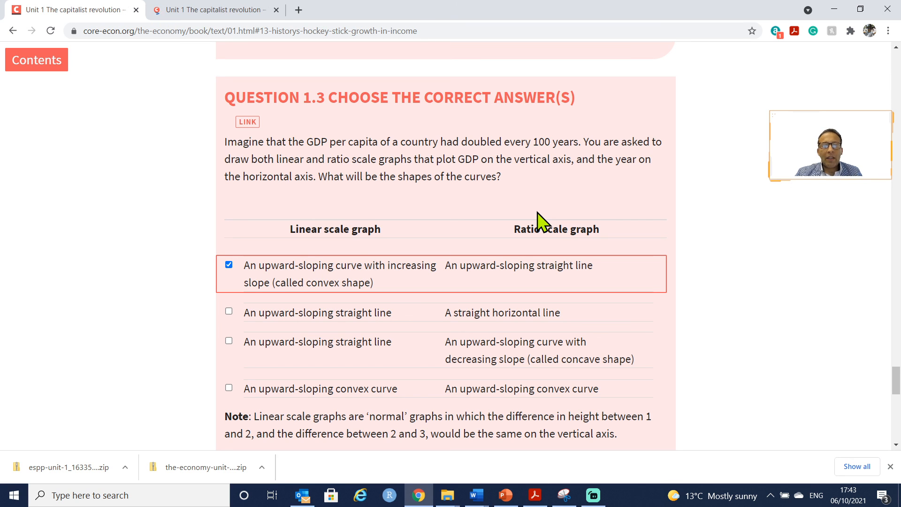
pyautogui.moveTo(411, 207)
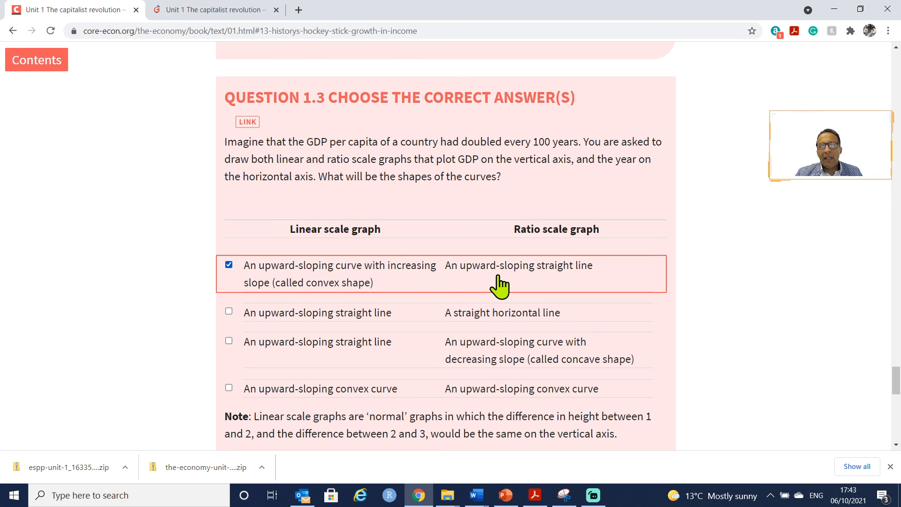
pyautogui.moveTo(601, 215)
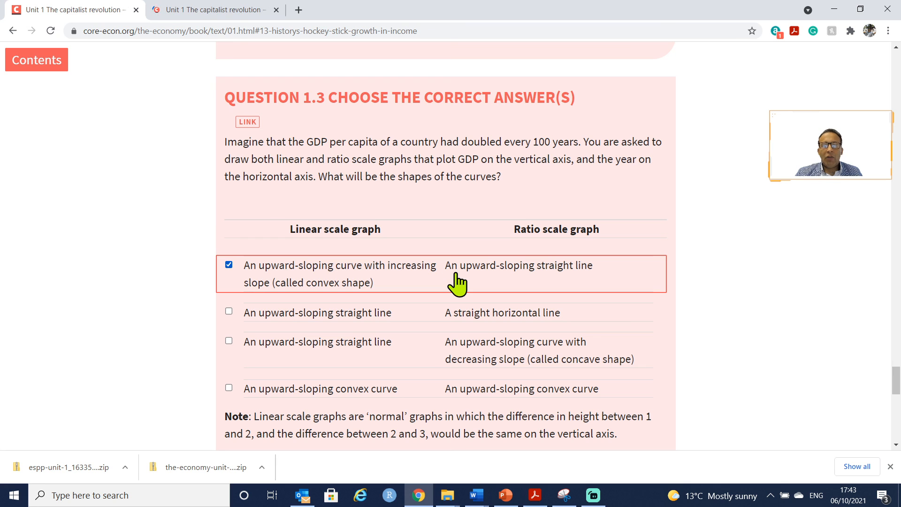
pyautogui.moveTo(878, 342)
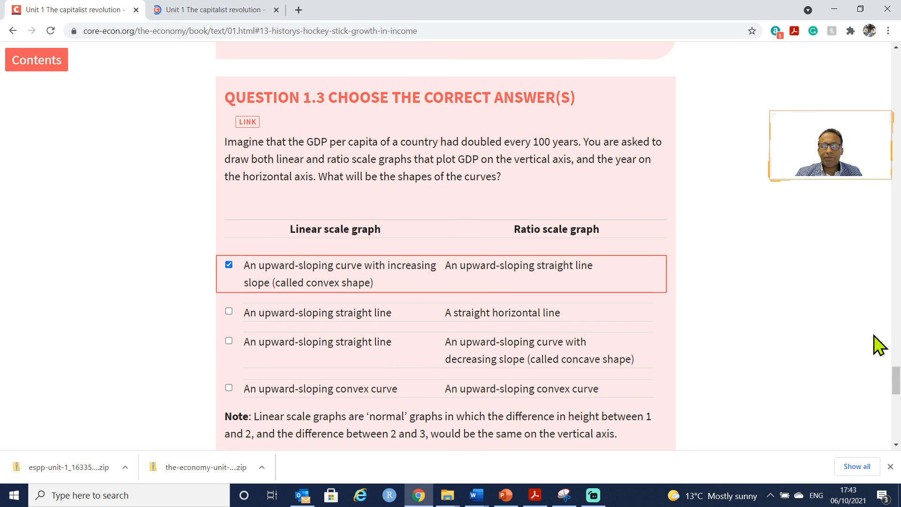
# Check the Question 1.3 answer, then switch back to PowerPoint and Streamlabs OBS.
pyautogui.scroll(-3)
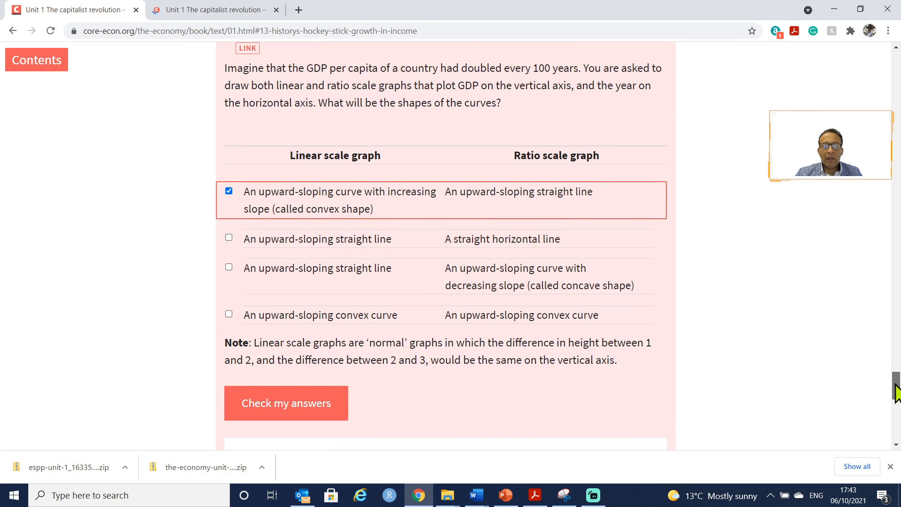
pyautogui.click(286, 402)
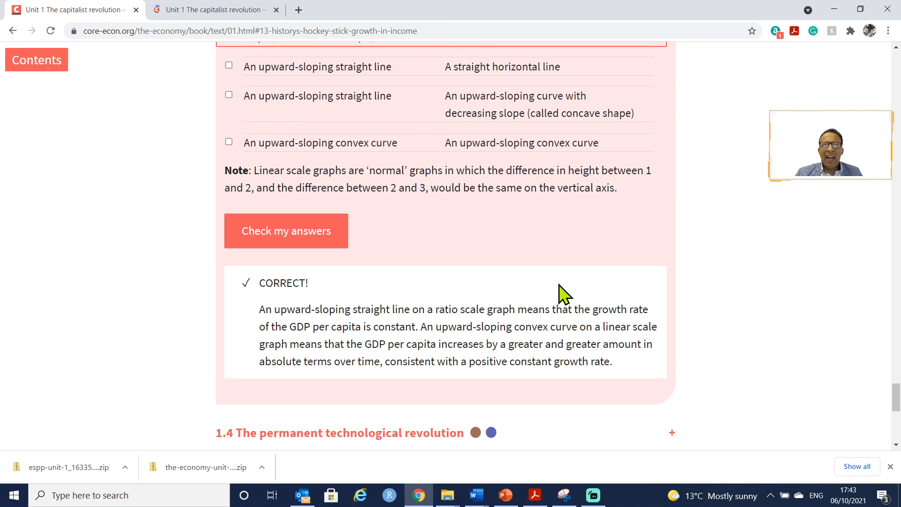
pyautogui.moveTo(480, 269)
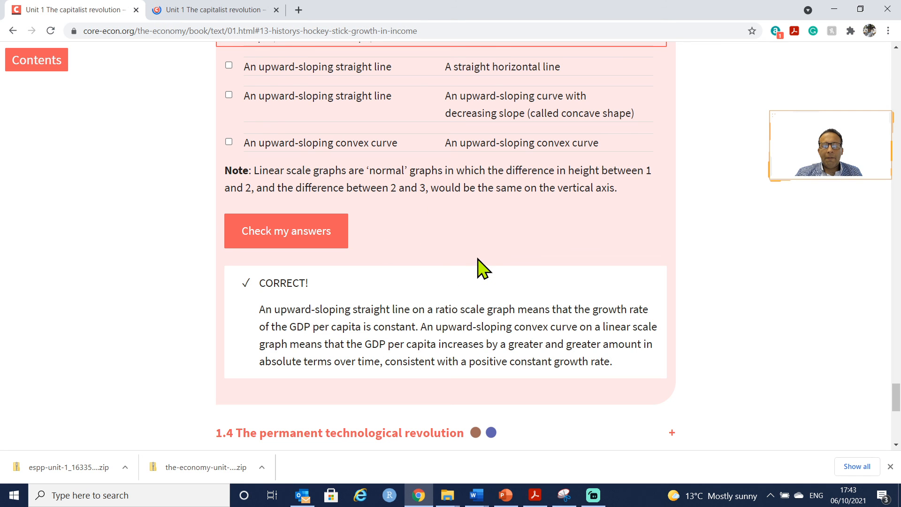
pyautogui.click(271, 495)
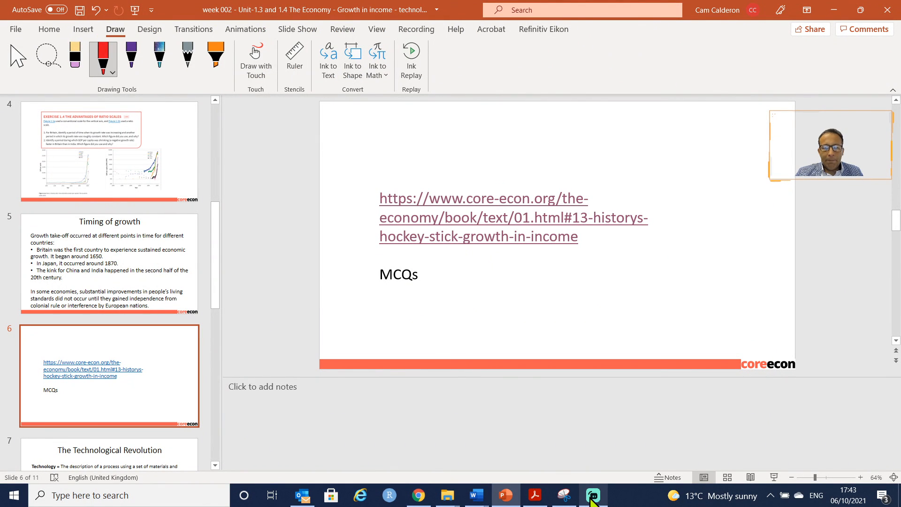
pyautogui.click(593, 495)
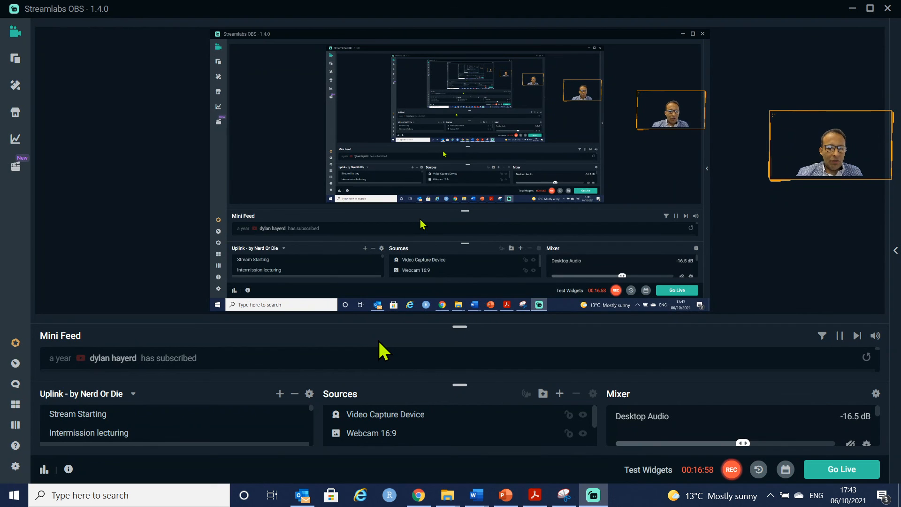